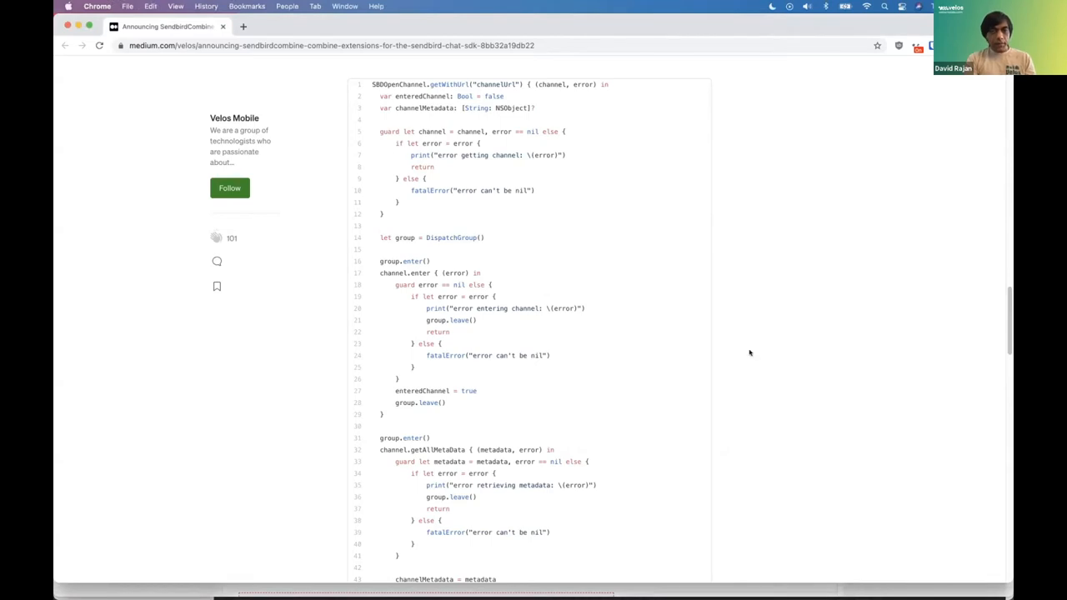
- Scroll through the ChannelsListView SwiftUI source while the SBCExample app builds and launches in the simulator
scroll(down, 3)
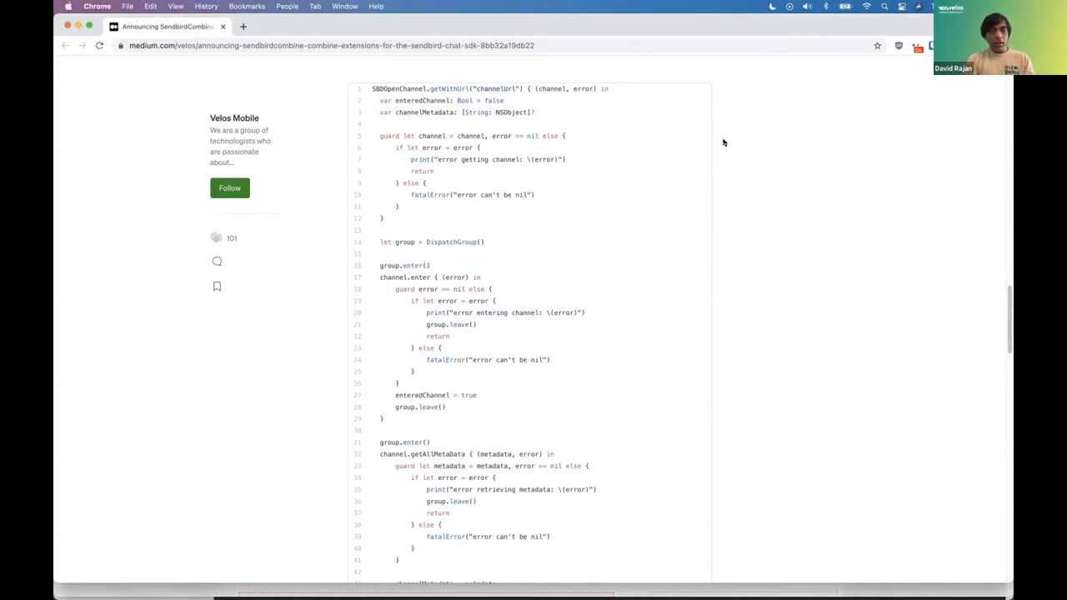
mouse_move(533, 195)
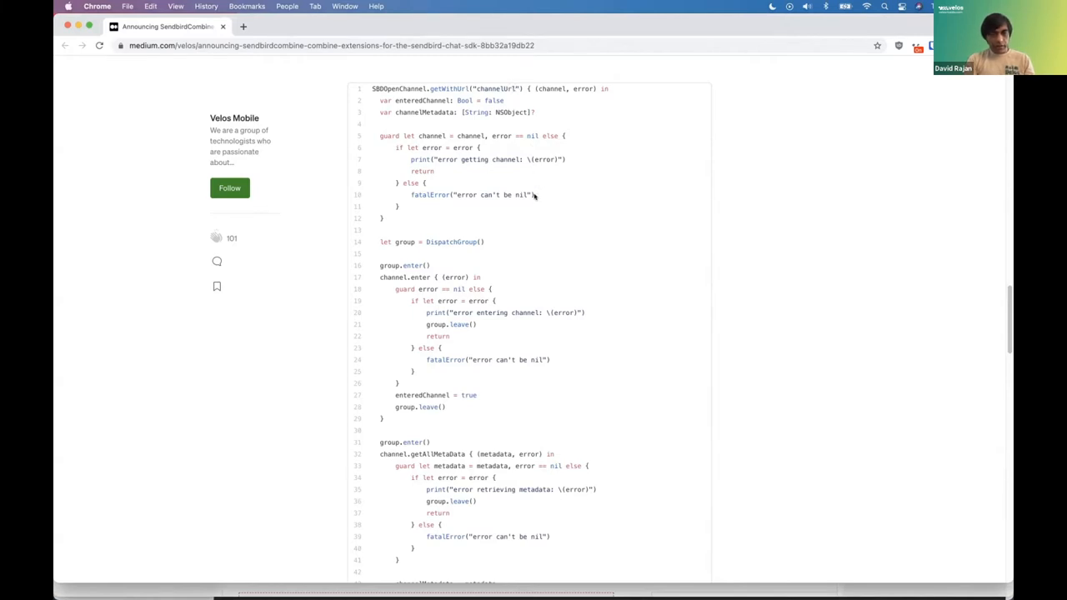
scroll(down, 3)
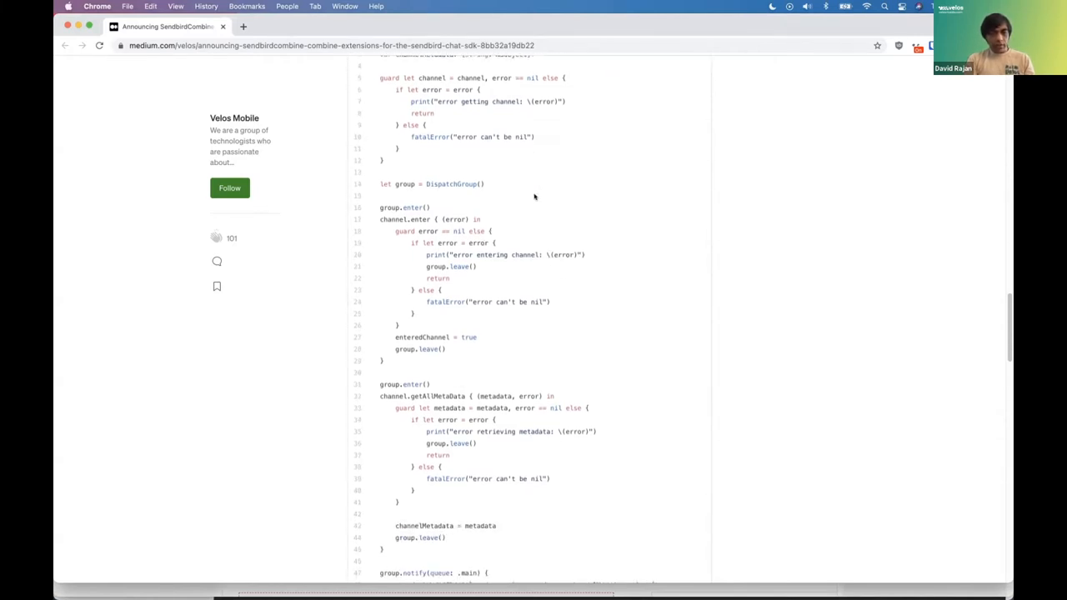
mouse_move(504, 363)
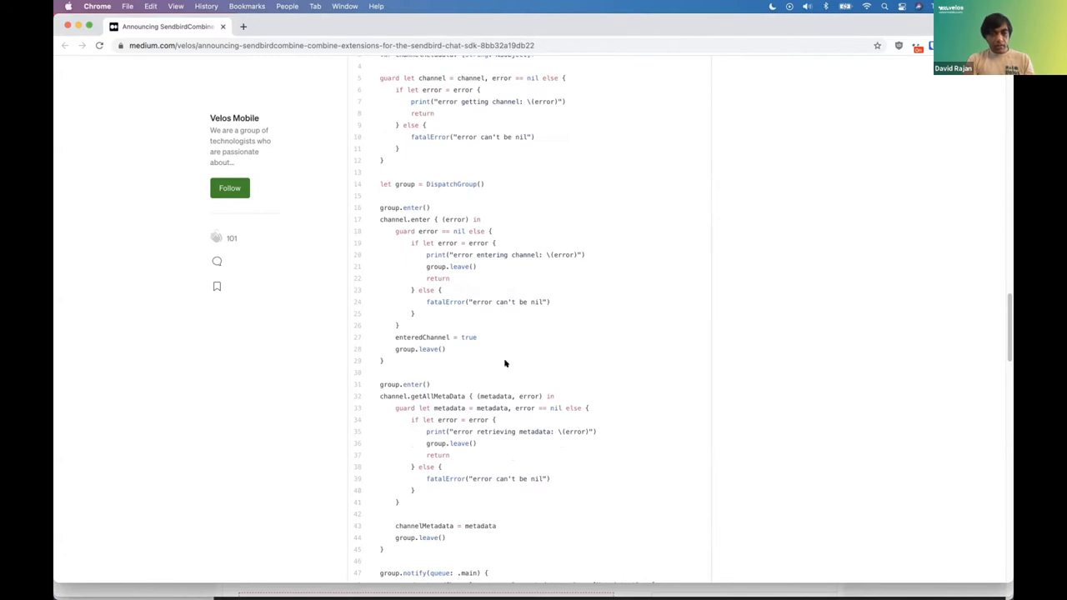
scroll(down, 3)
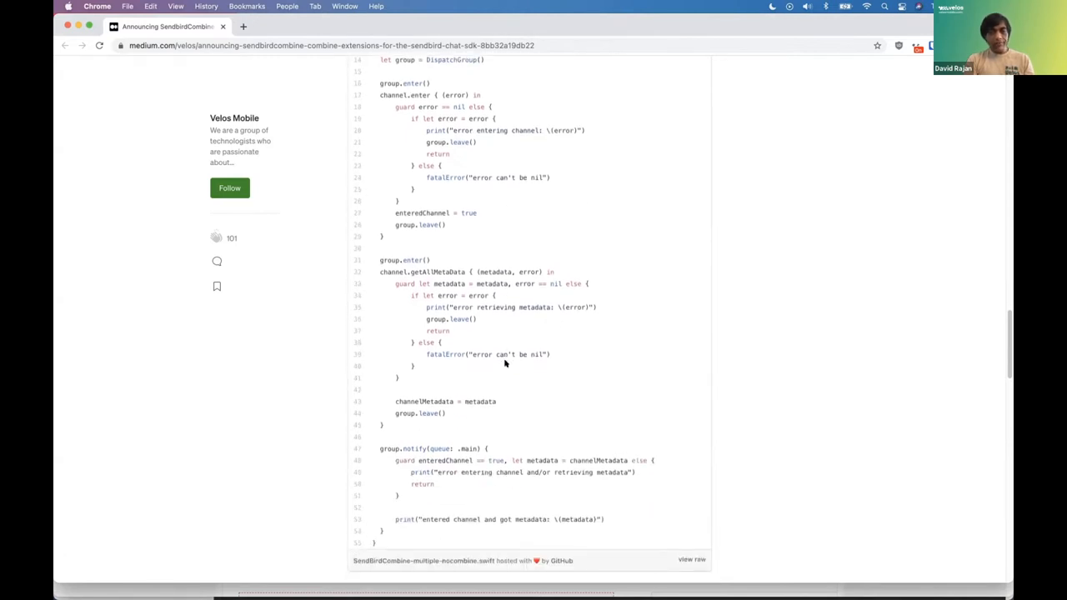
mouse_move(775, 303)
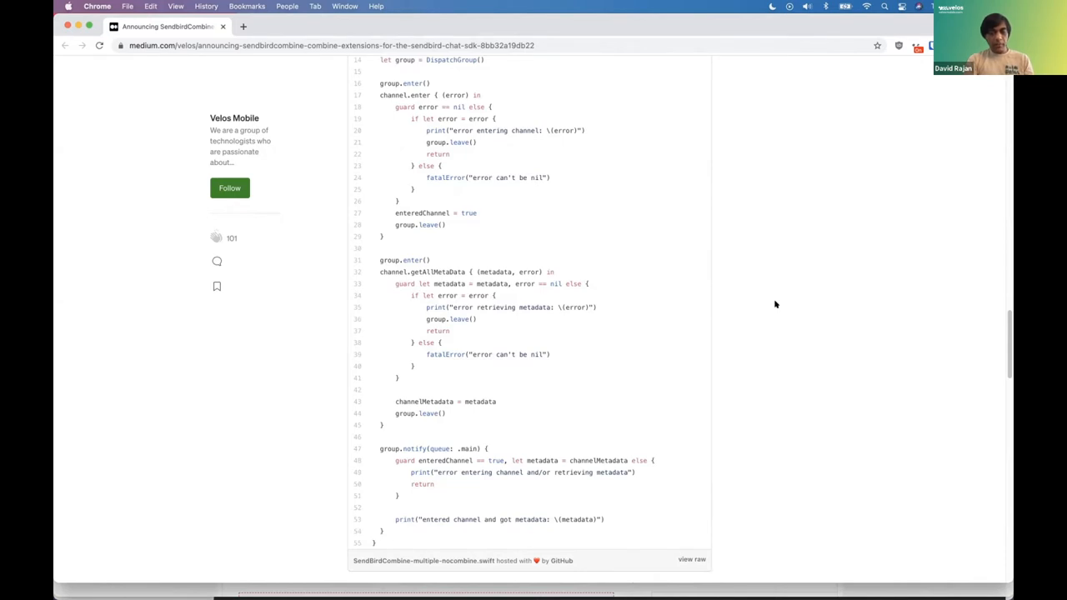
scroll(down, 3)
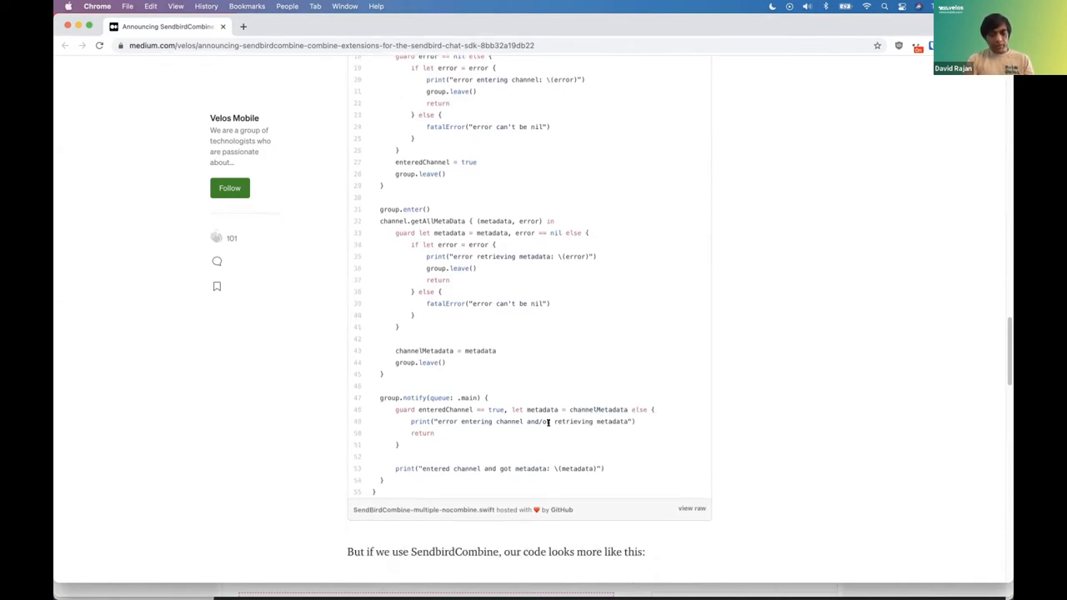
mouse_move(775, 313)
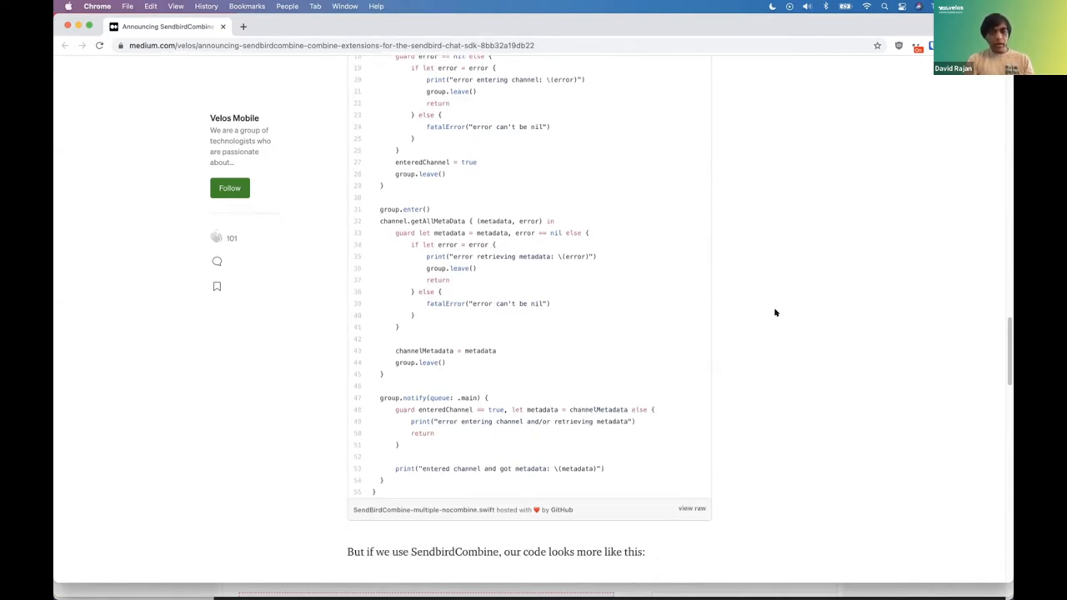
scroll(up, 3)
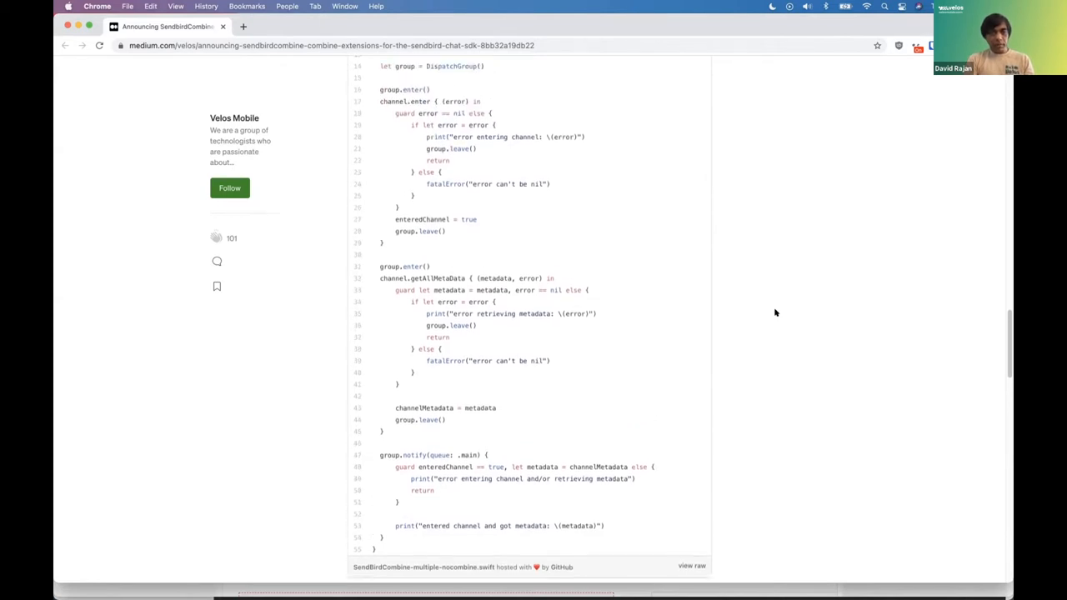
scroll(up, 3)
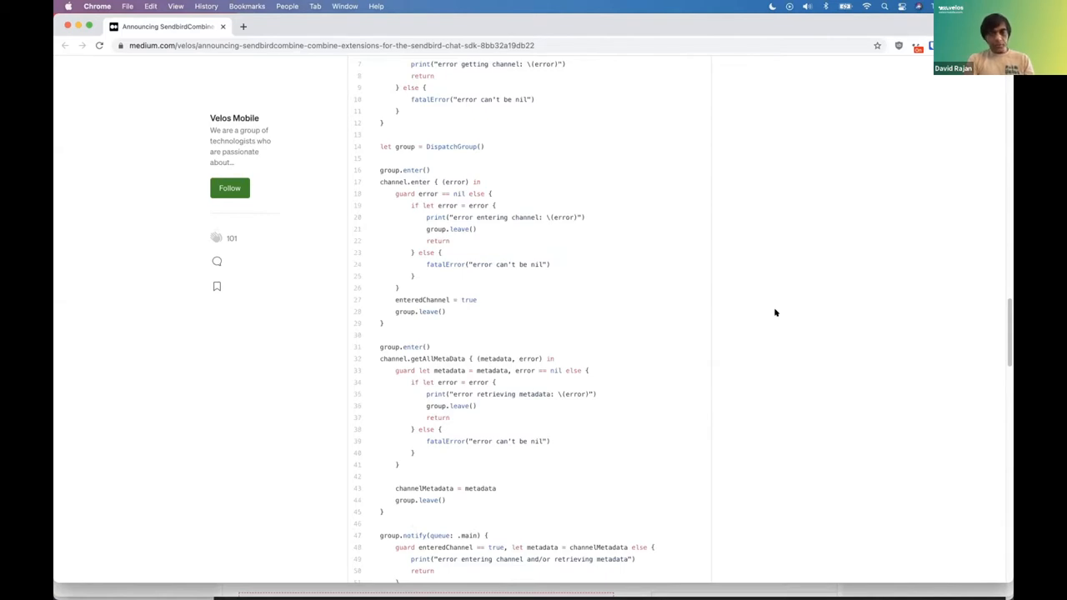
scroll(down, 3)
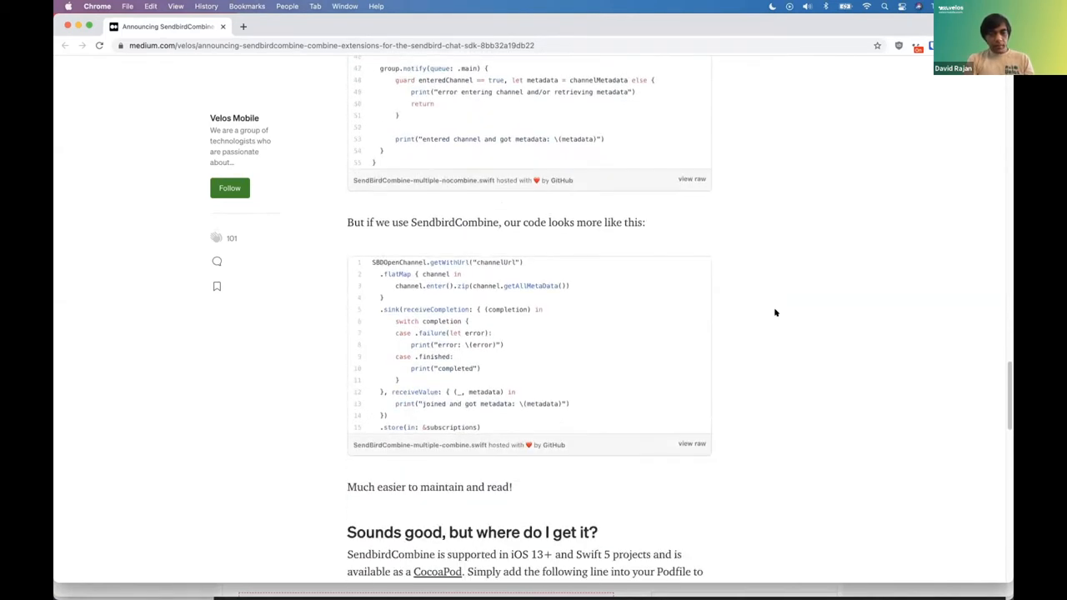
scroll(down, 3)
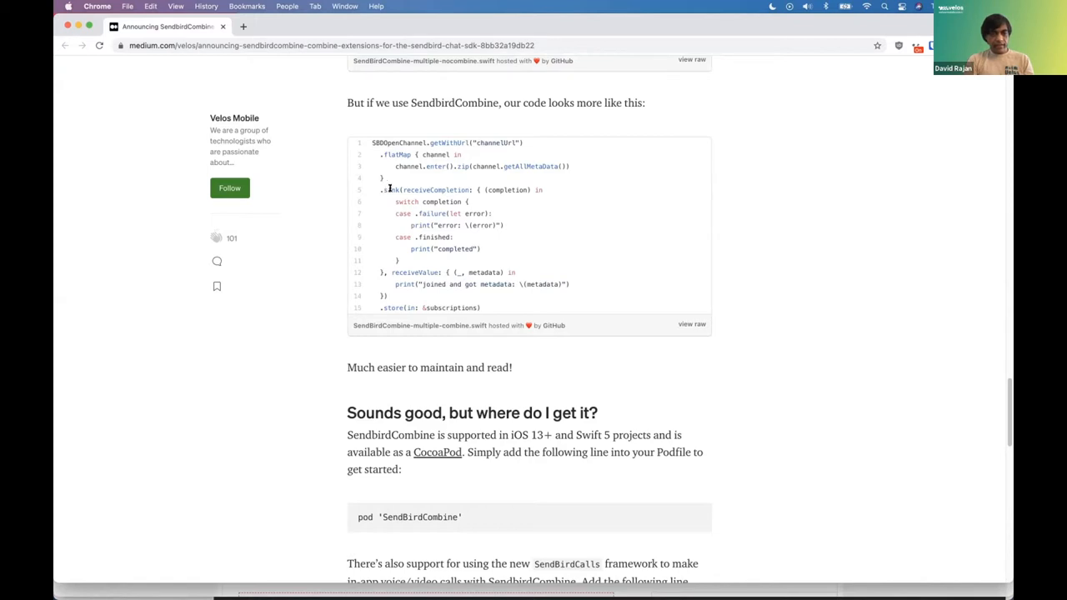
mouse_move(448, 219)
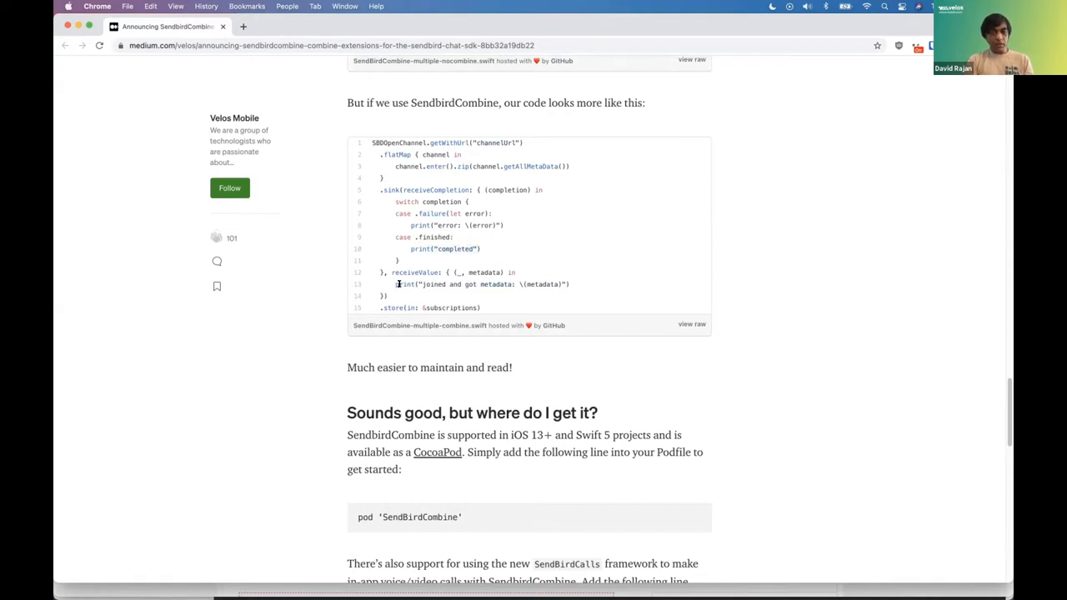
scroll(up, 3)
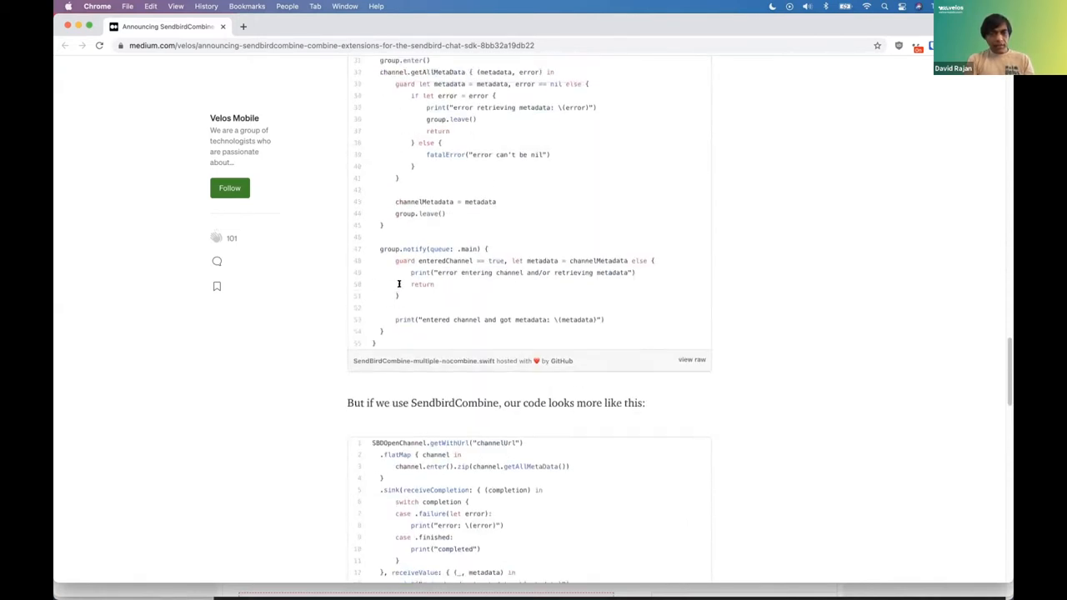
scroll(down, 3)
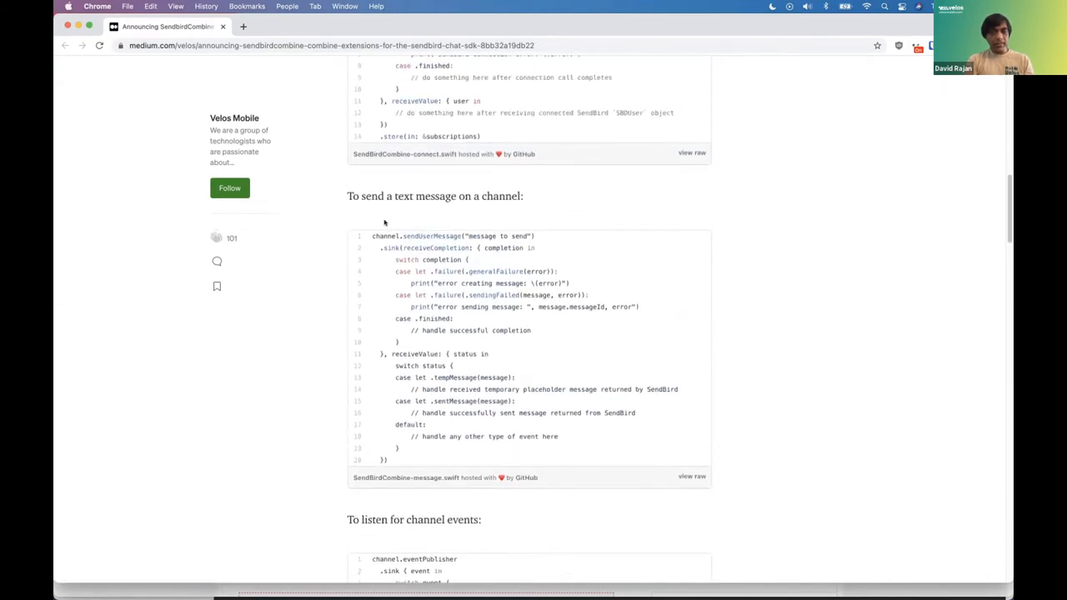
scroll(down, 3)
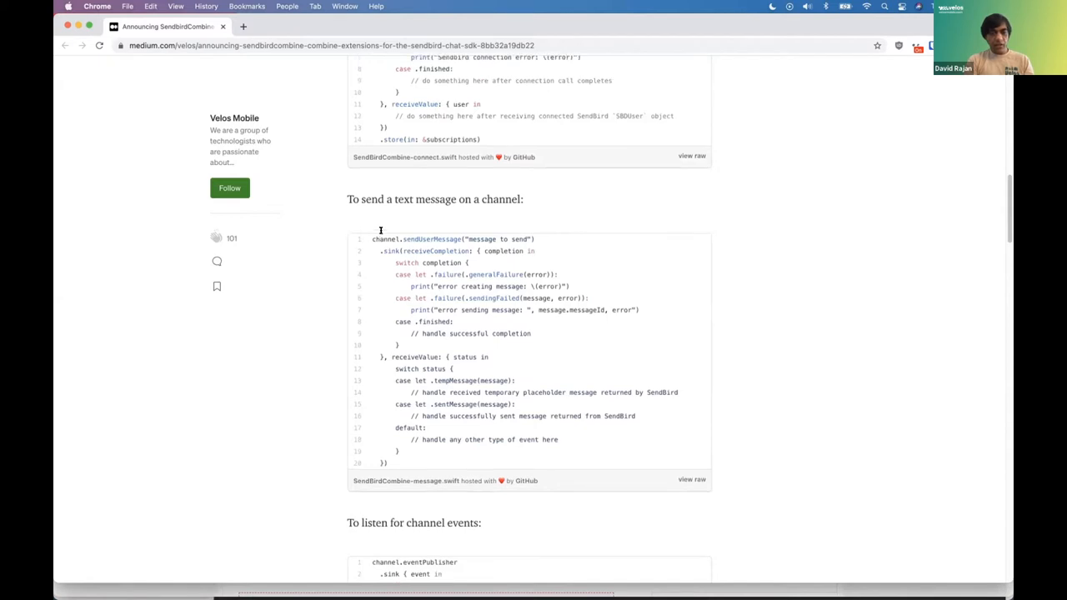
scroll(up, 3)
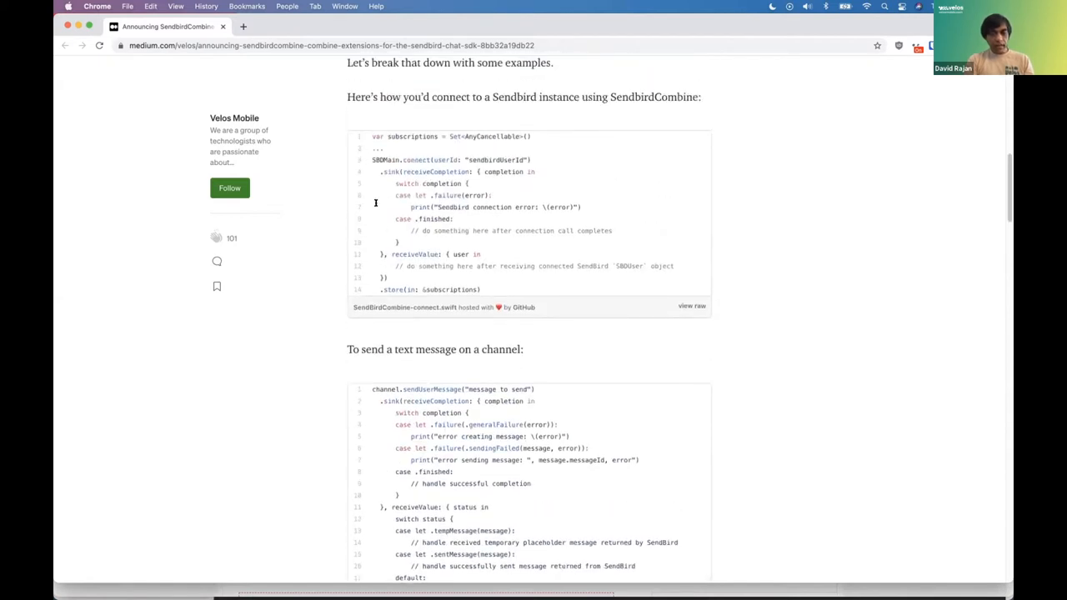
mouse_move(347, 332)
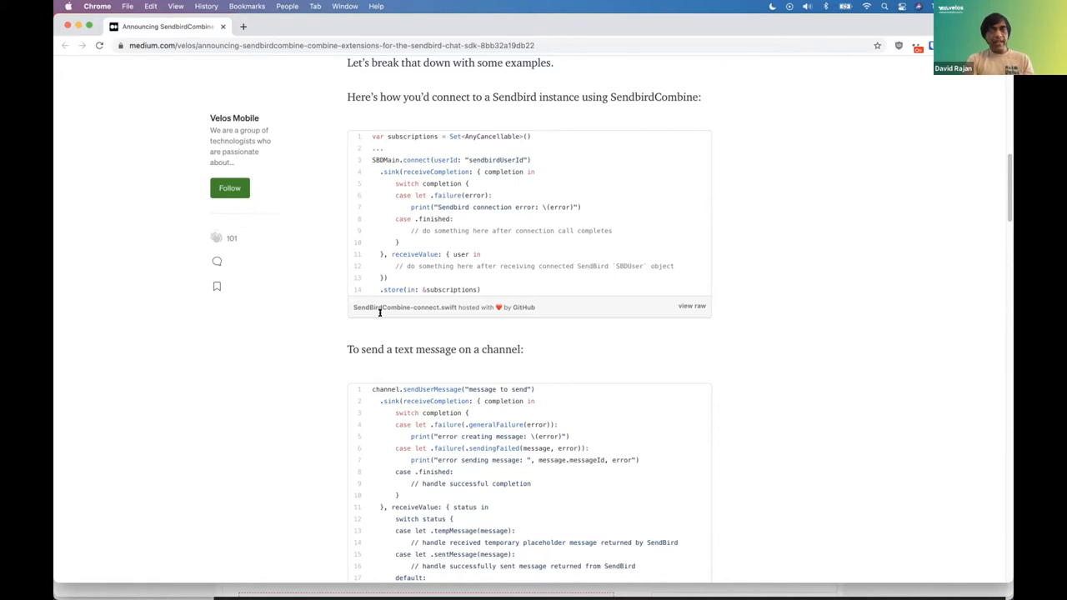
mouse_move(601, 203)
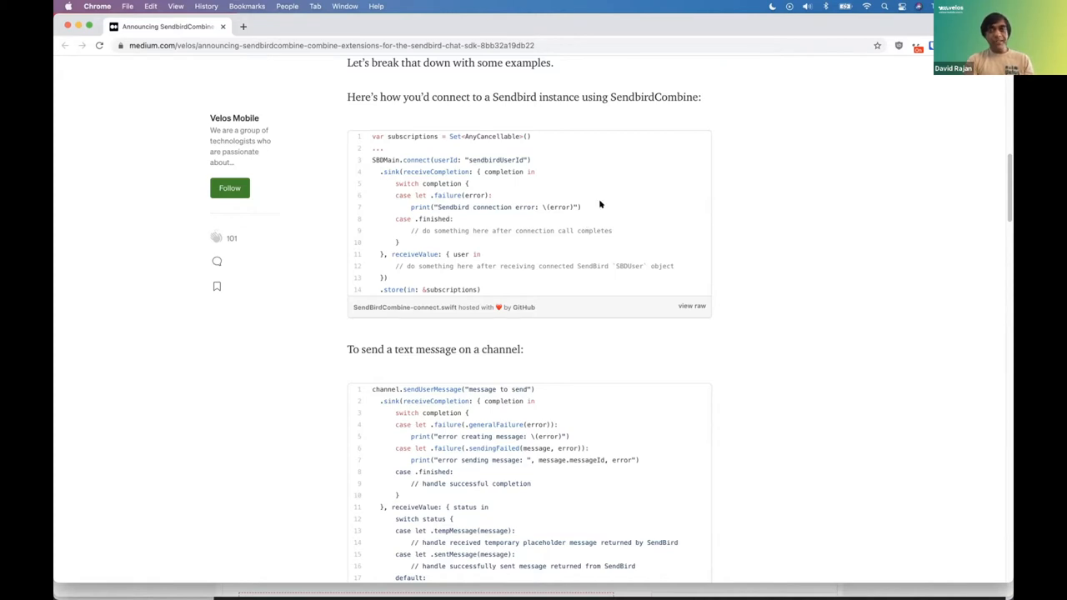
mouse_move(649, 107)
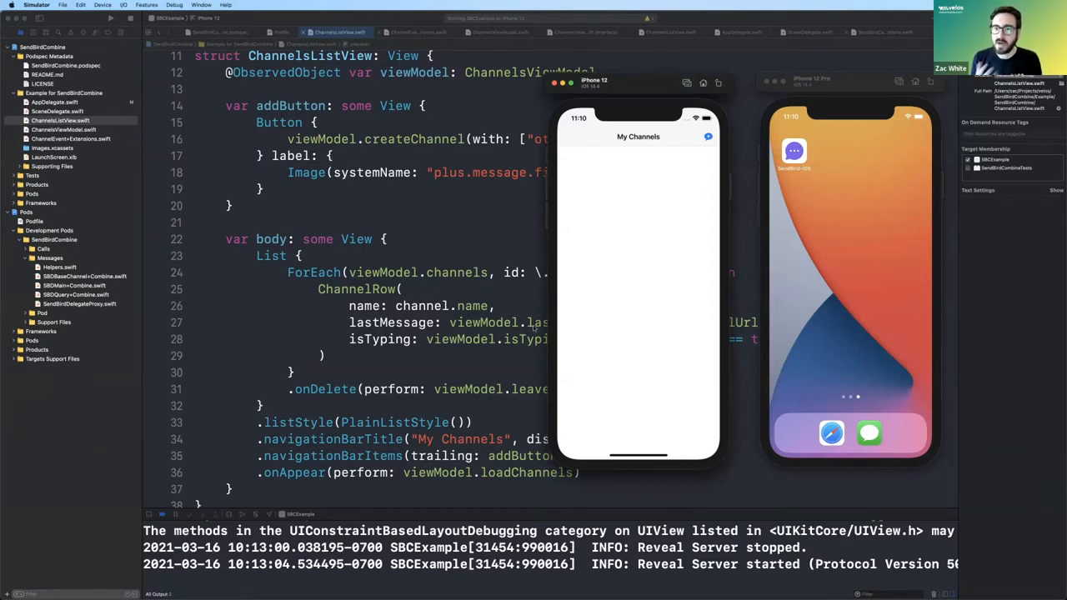
mouse_move(704, 184)
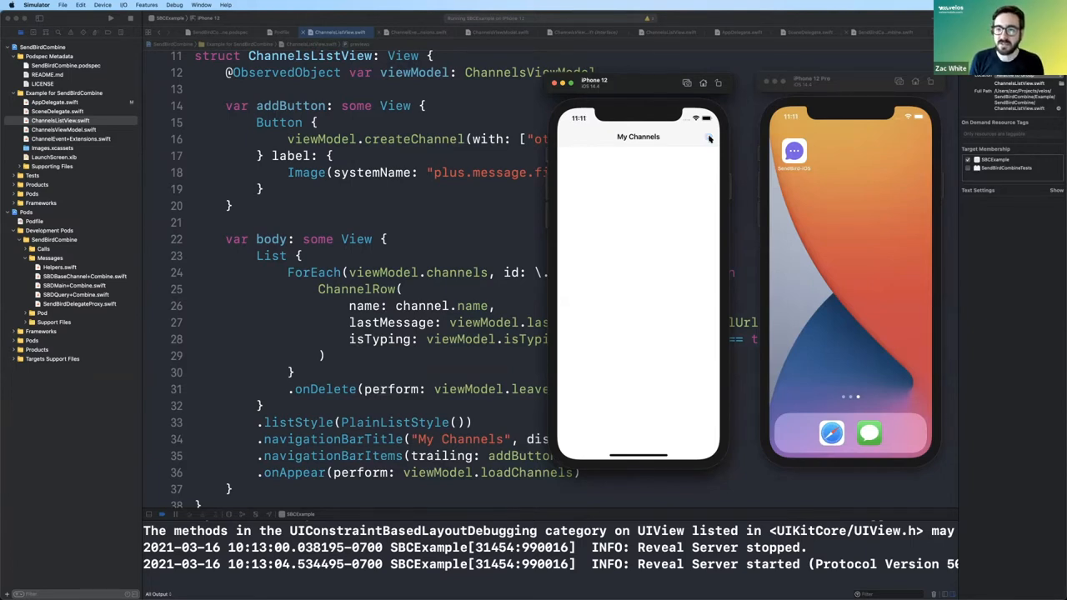
- In the sample app's Group Channel, enter 'New mes' and send it as the latest message
click(709, 137)
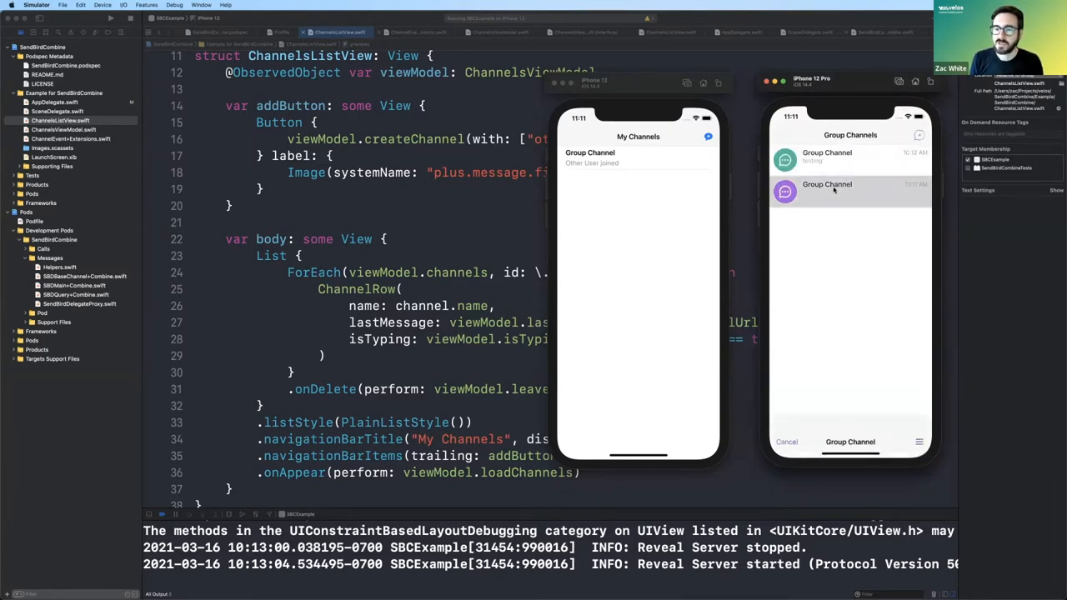
click(827, 190)
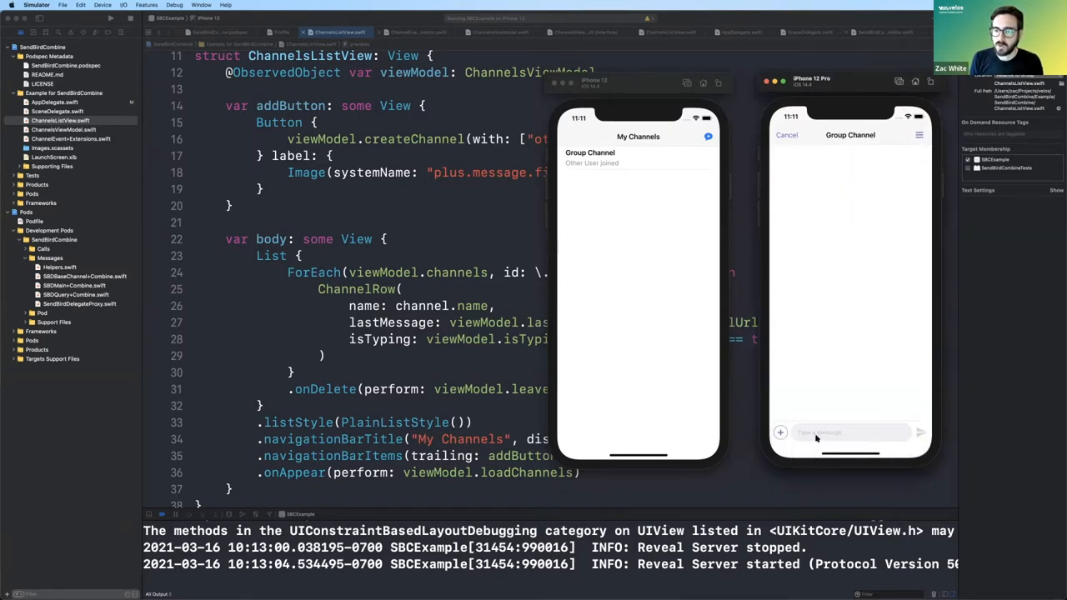
text(sdf)
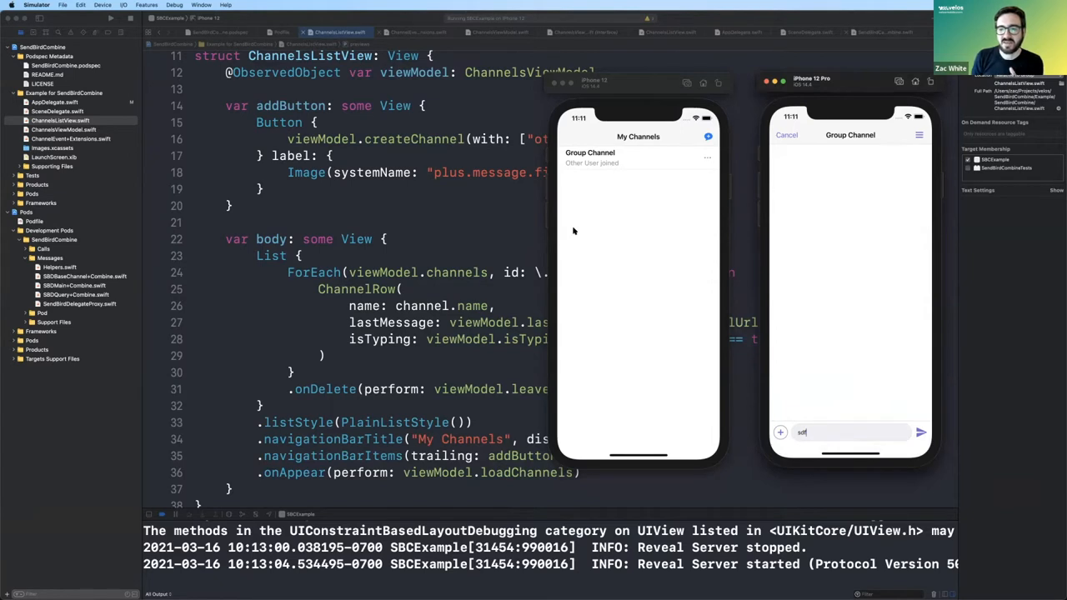
mouse_move(809, 423)
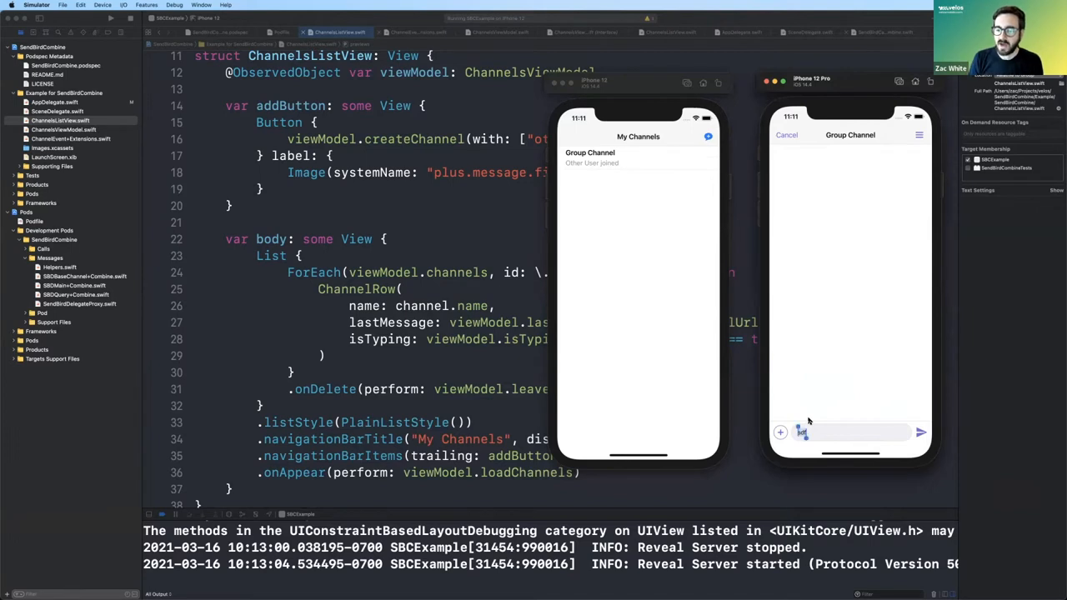
text(New mes)
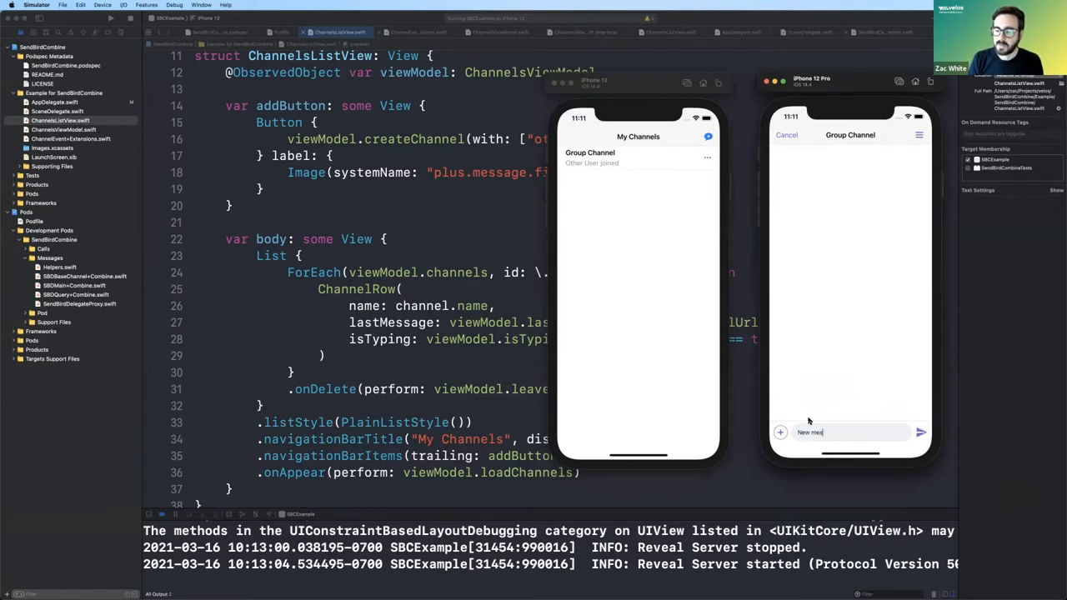
click(921, 432)
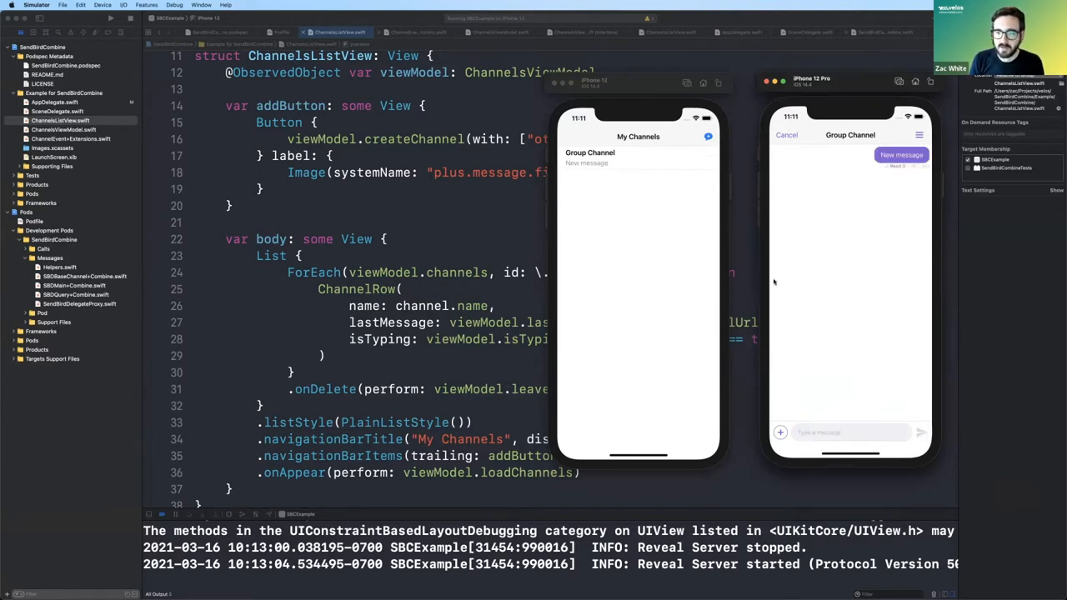
mouse_move(587, 175)
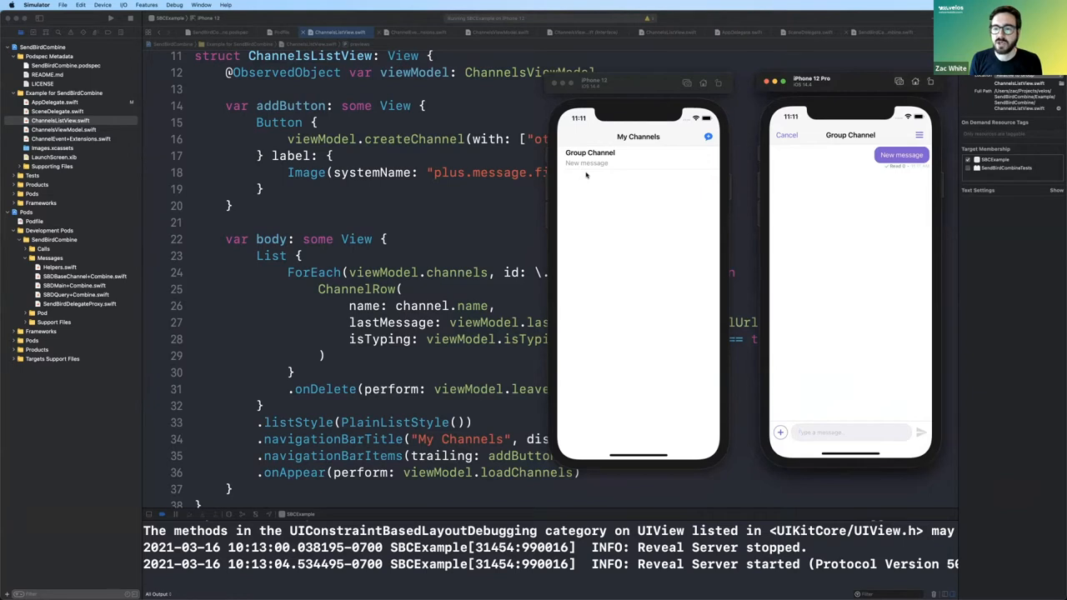
mouse_move(788, 199)
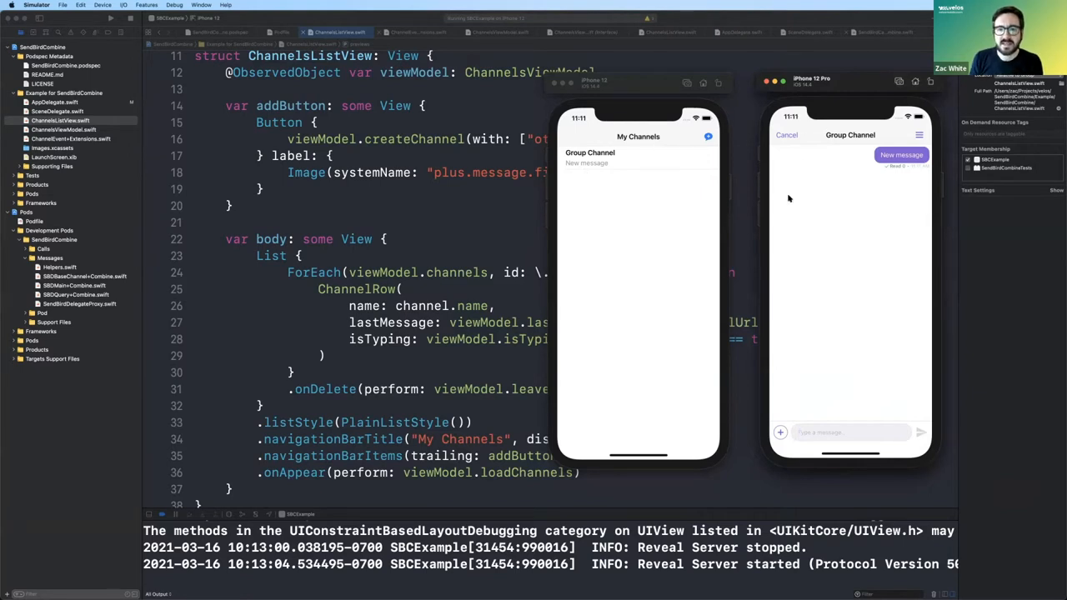
mouse_move(650, 197)
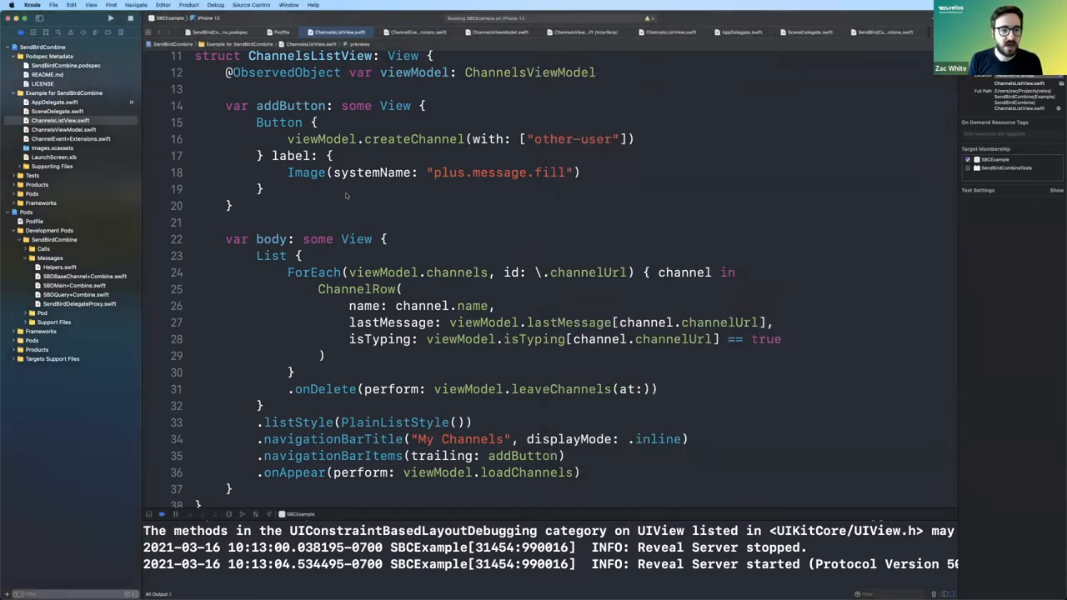
scroll(up, 3)
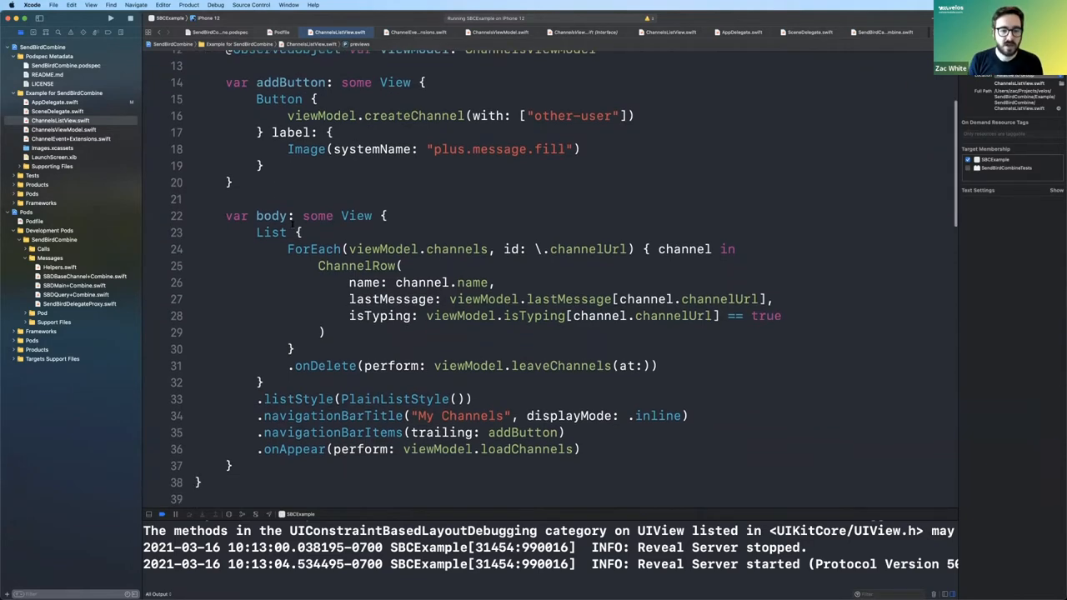
scroll(down, 3)
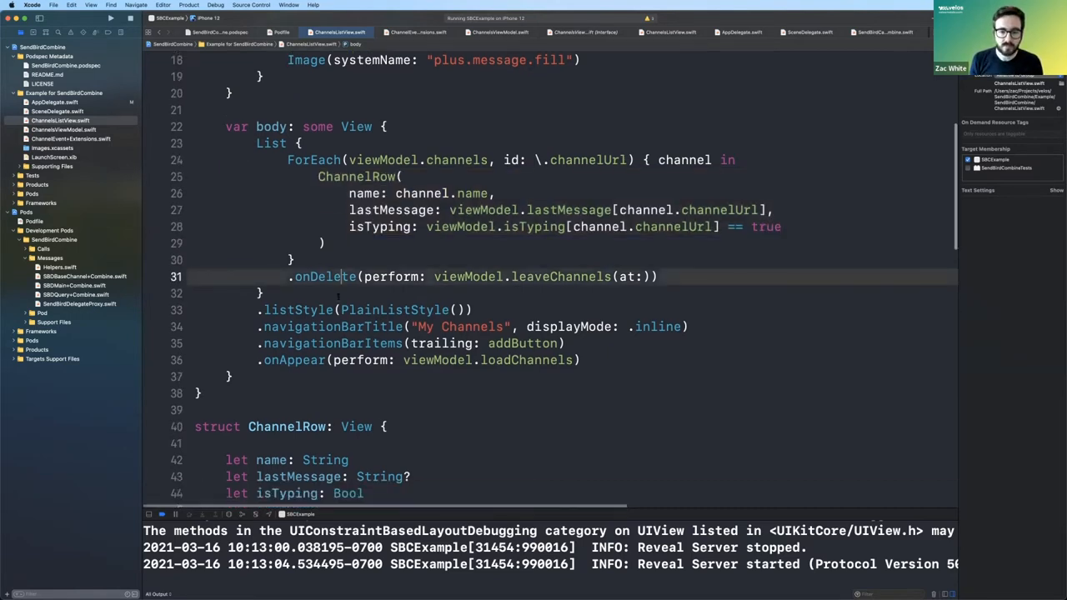
scroll(down, 3)
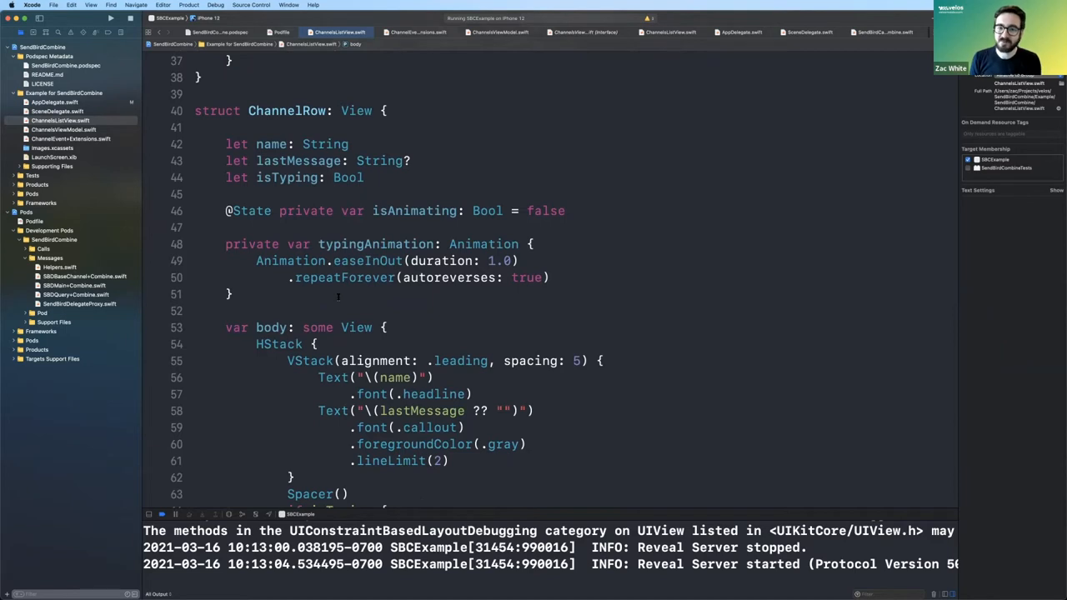
scroll(down, 3)
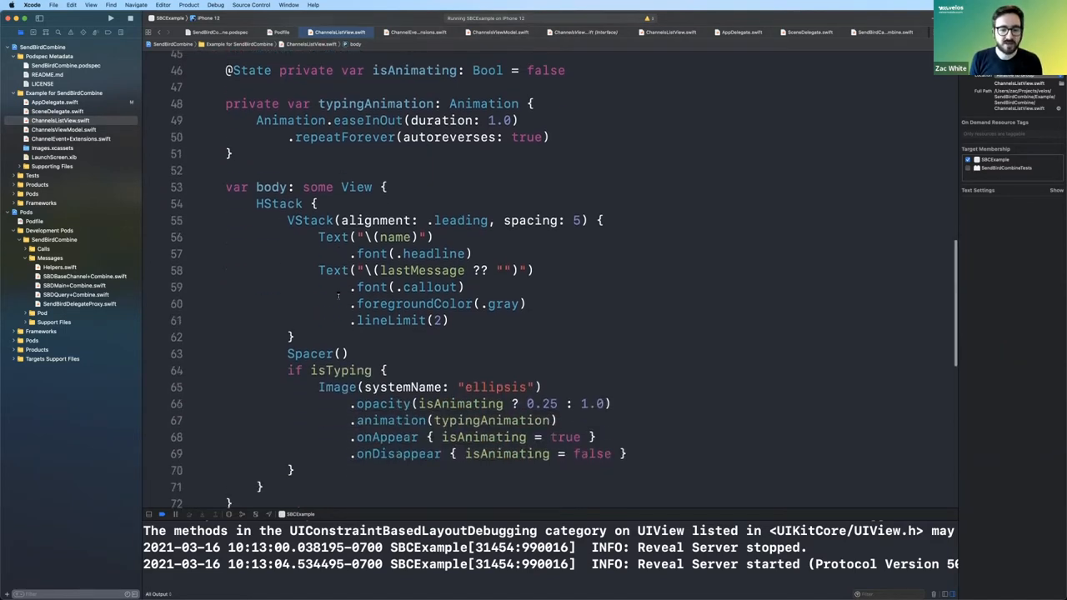
scroll(up, 3)
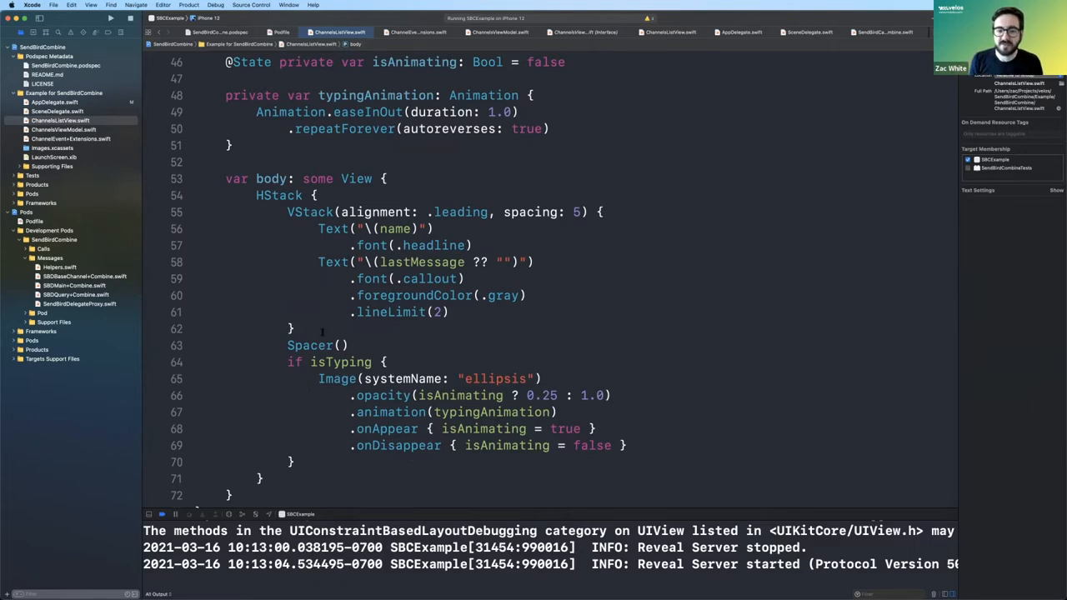
scroll(up, 3)
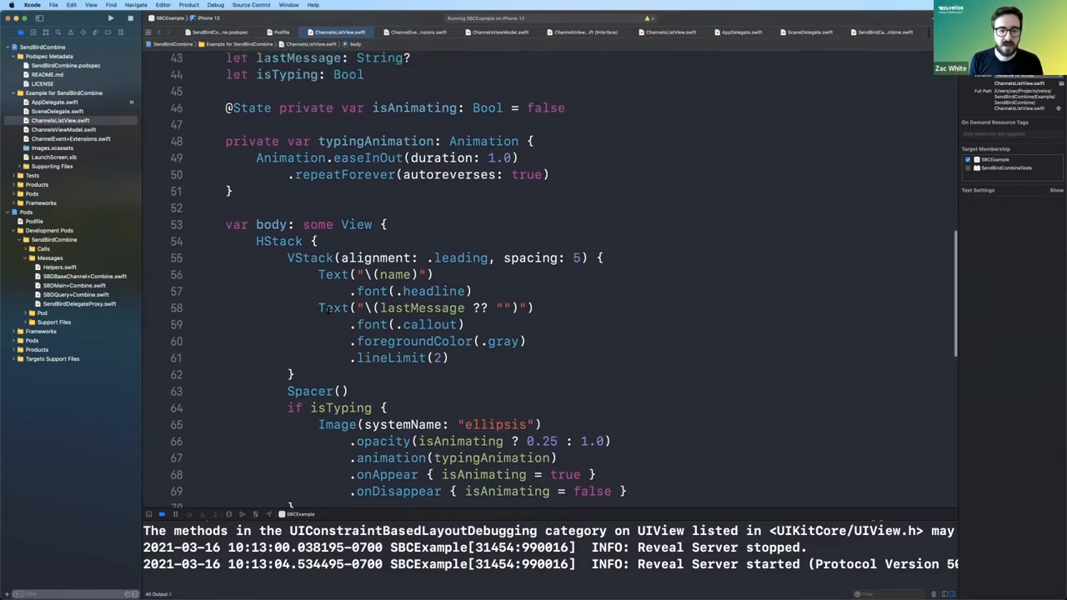
scroll(up, 3)
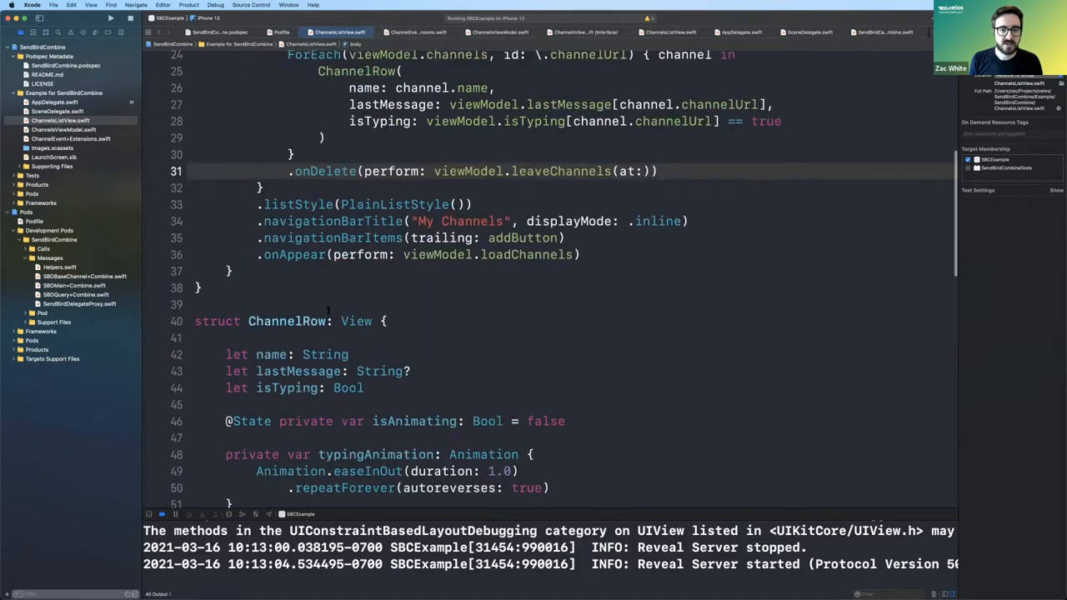
scroll(up, 3)
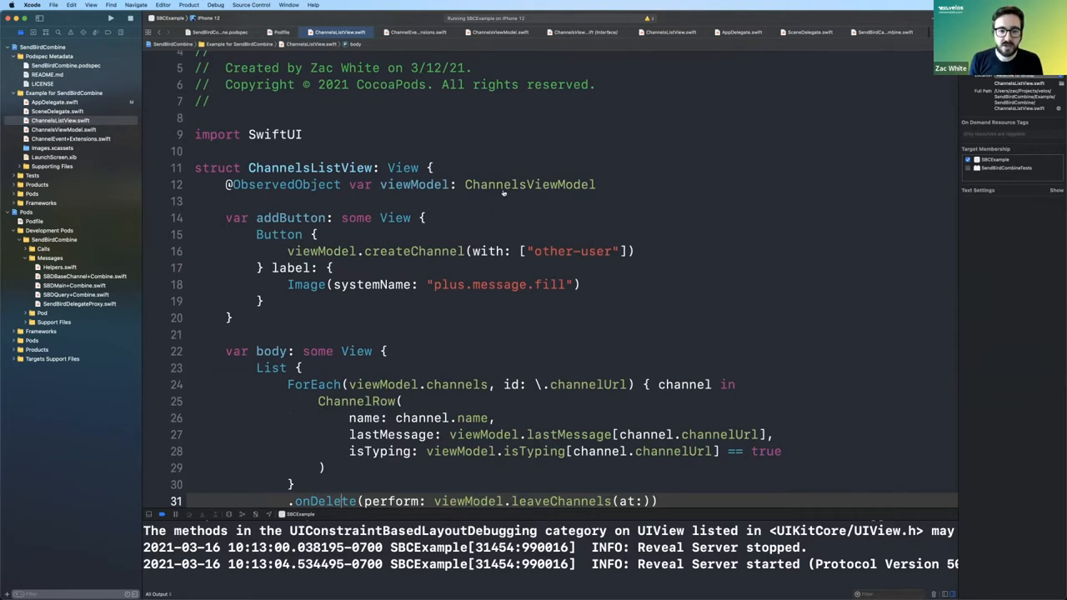
double_click(283, 184)
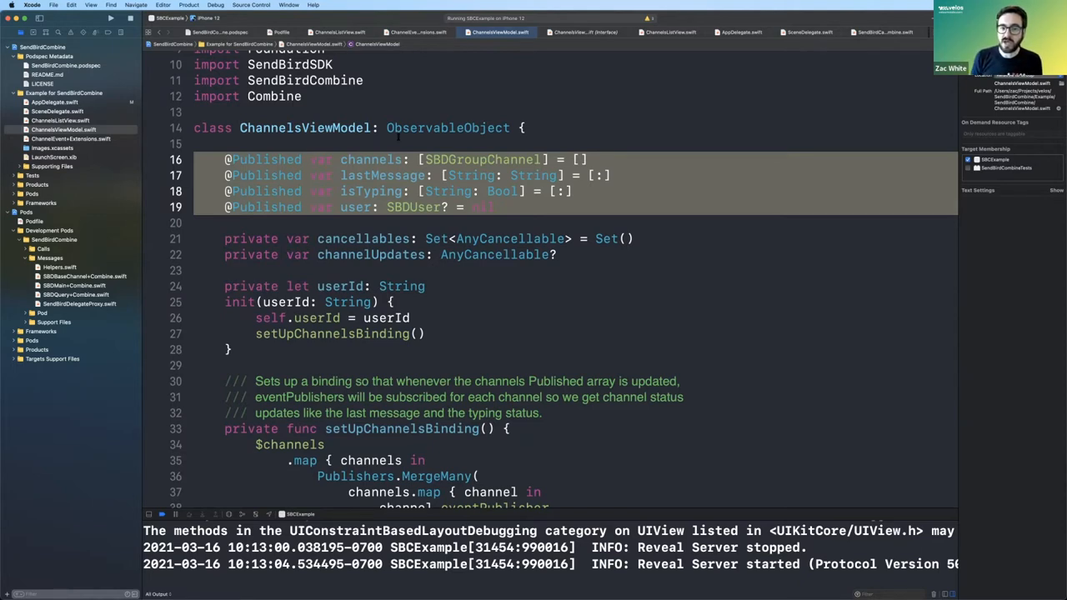
double_click(446, 127)
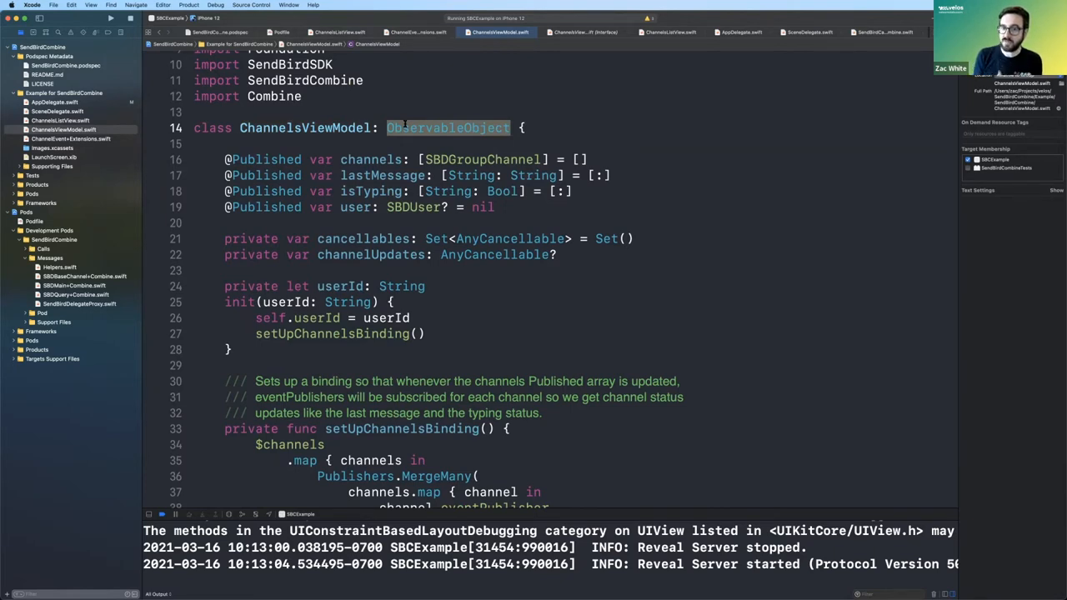
click(237, 160)
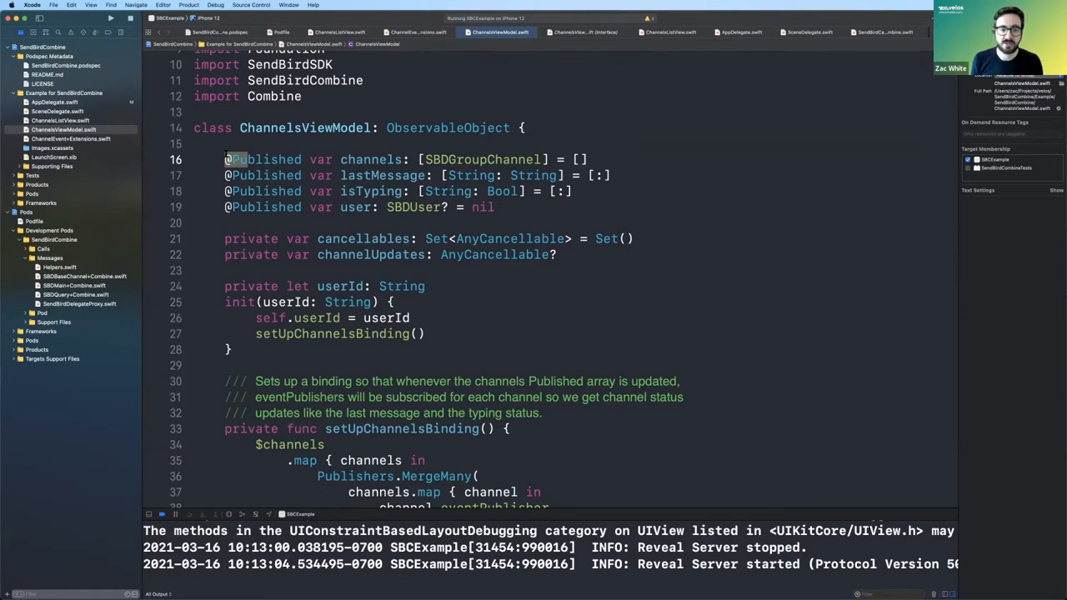
double_click(370, 160)
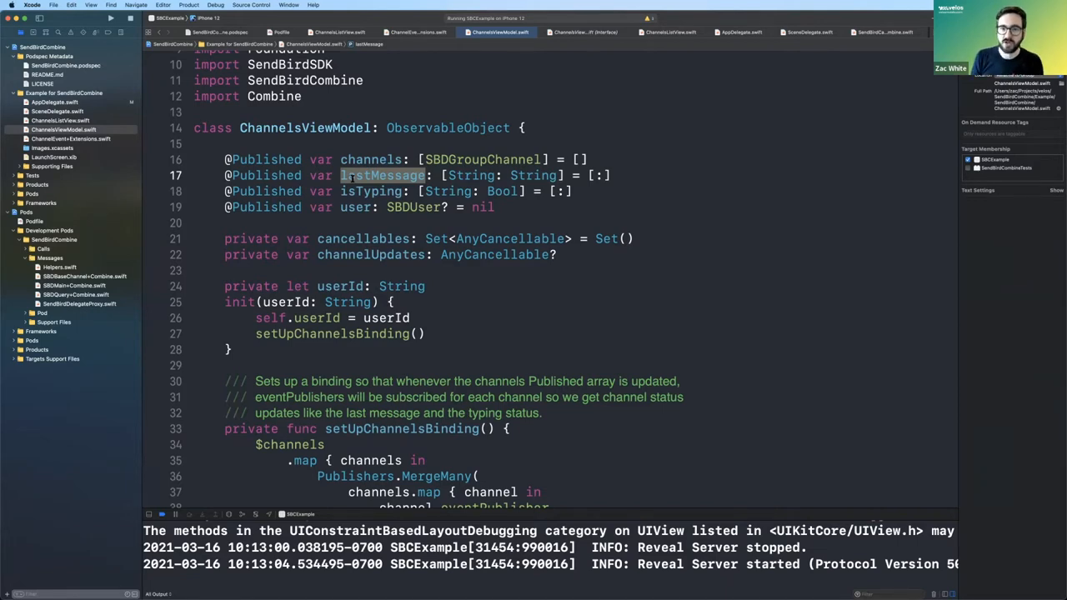
double_click(370, 190)
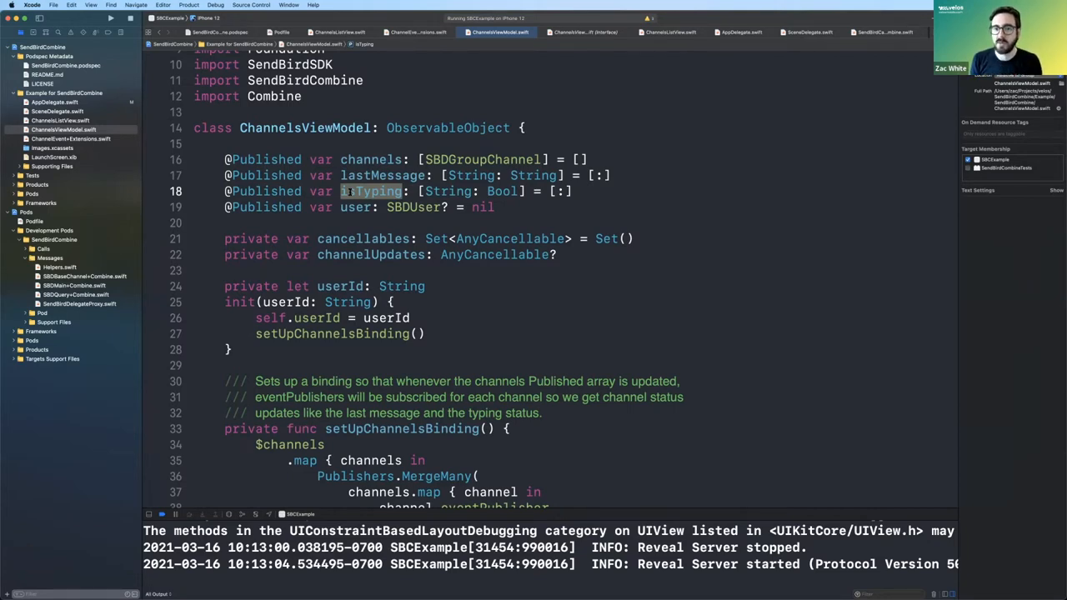
scroll(down, 3)
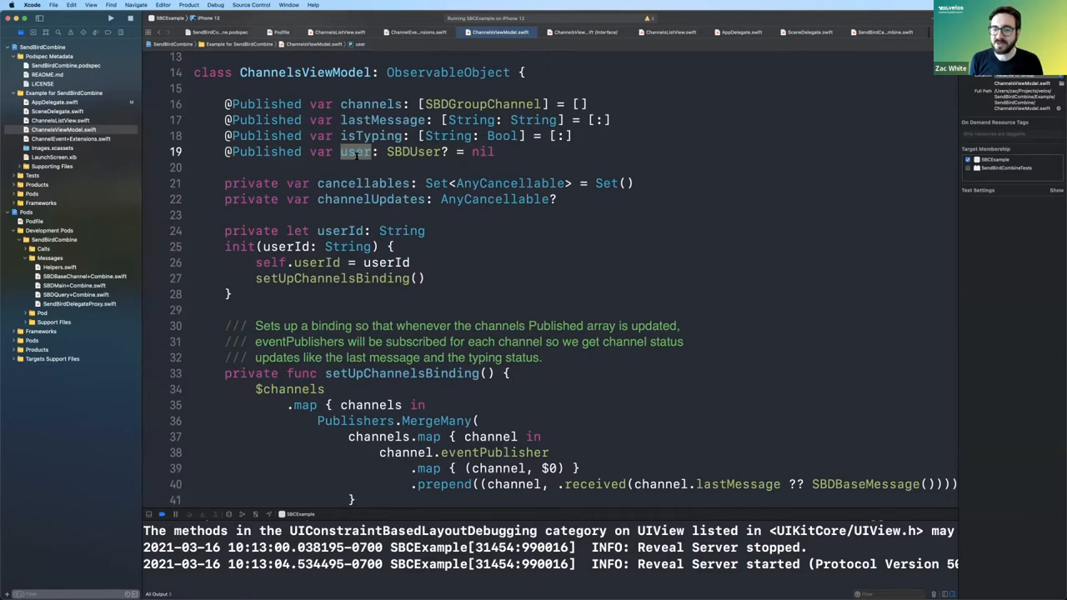
scroll(down, 3)
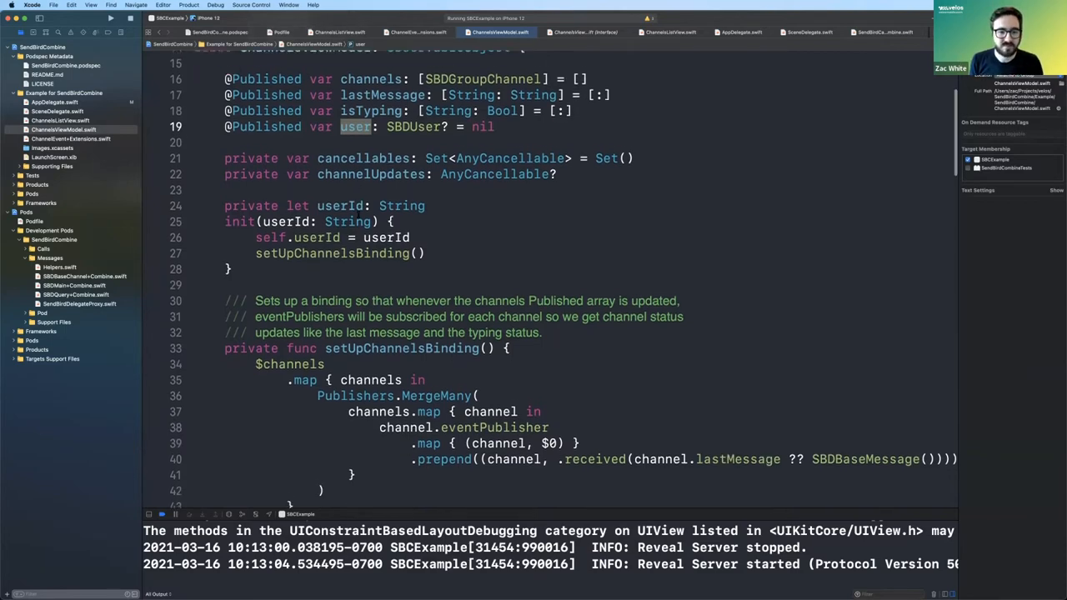
scroll(down, 3)
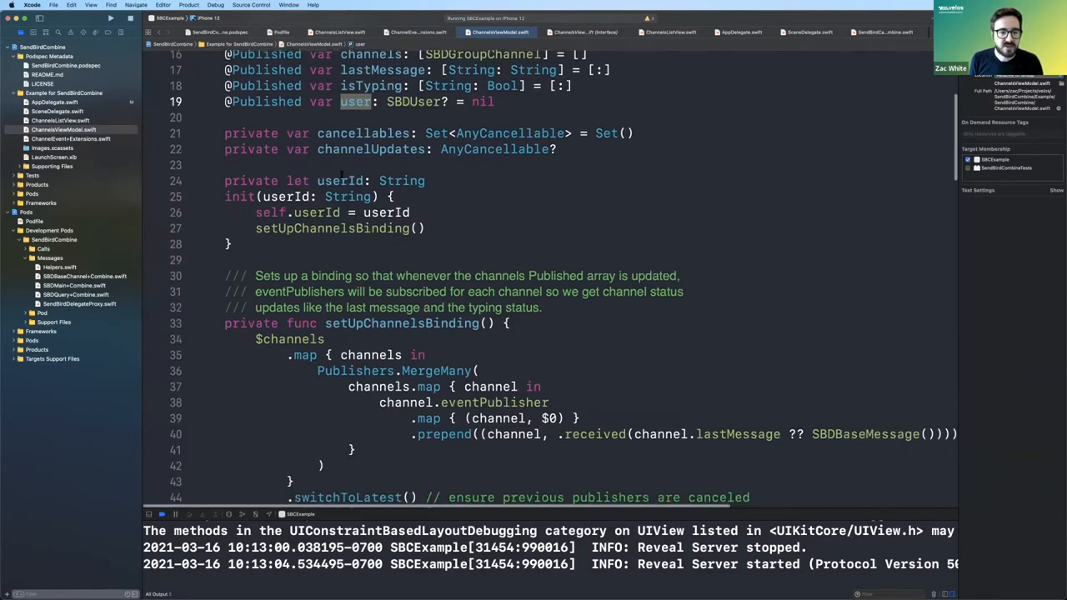
- Scroll through setUpChannelsBinding and the SBDBaseChannel eventPublisher and sendUserMessage extension
scroll(down, 3)
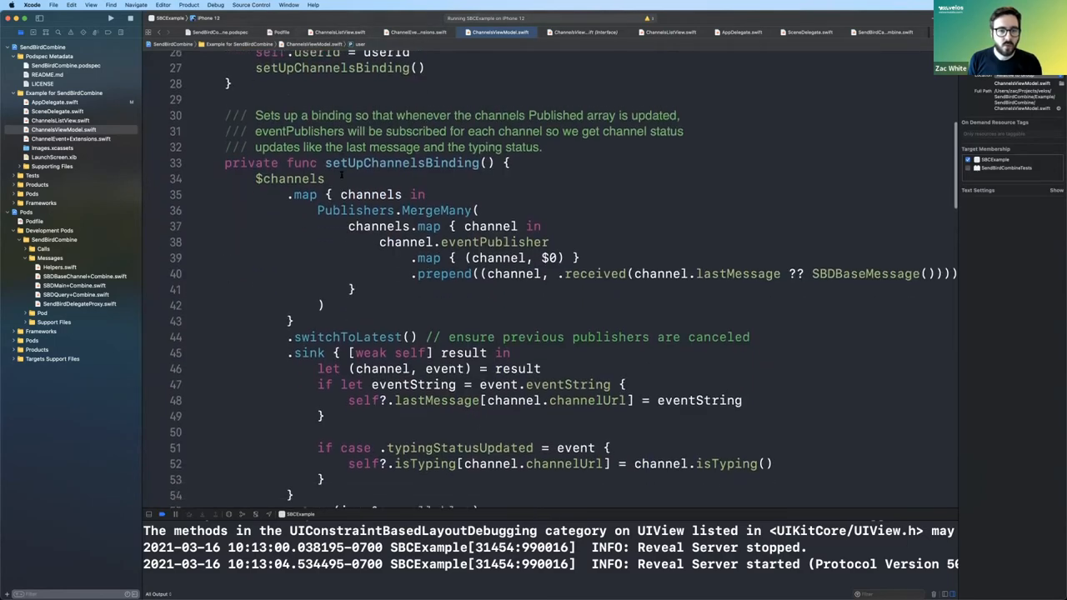
scroll(up, 3)
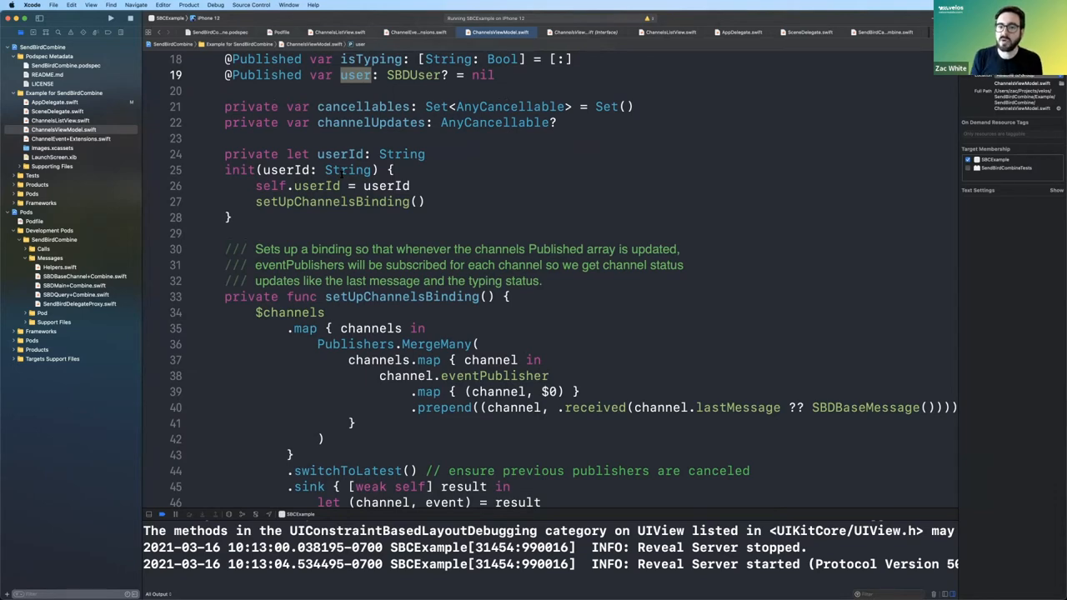
scroll(down, 3)
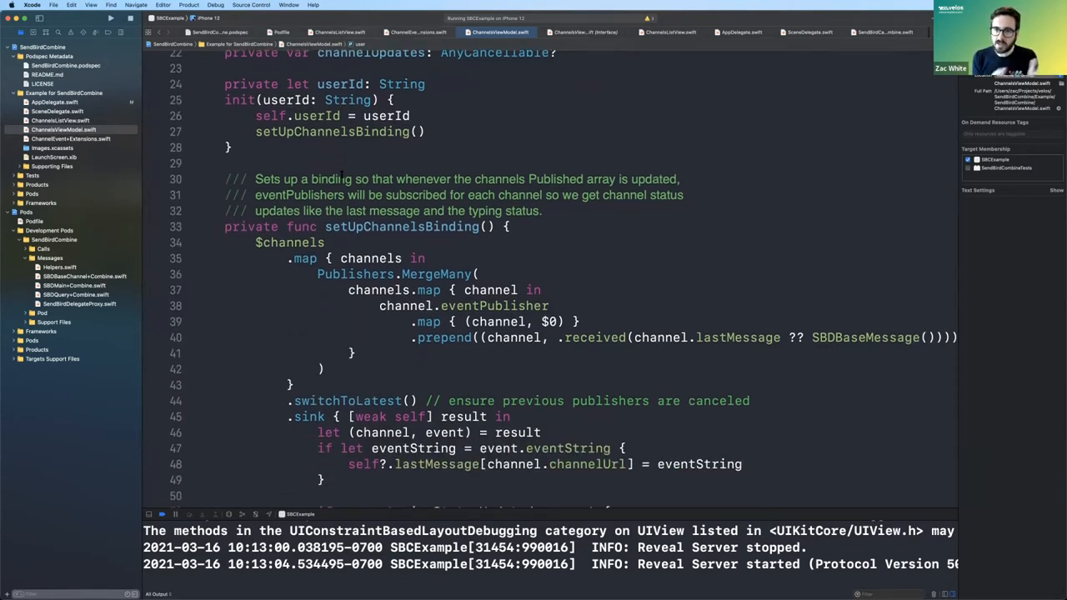
scroll(down, 3)
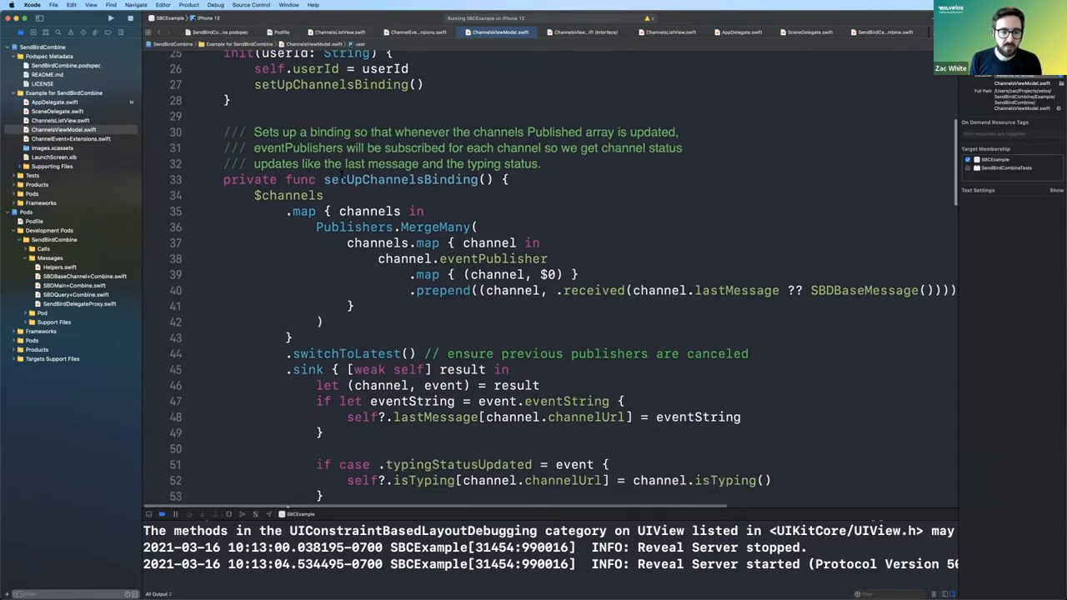
scroll(down, 3)
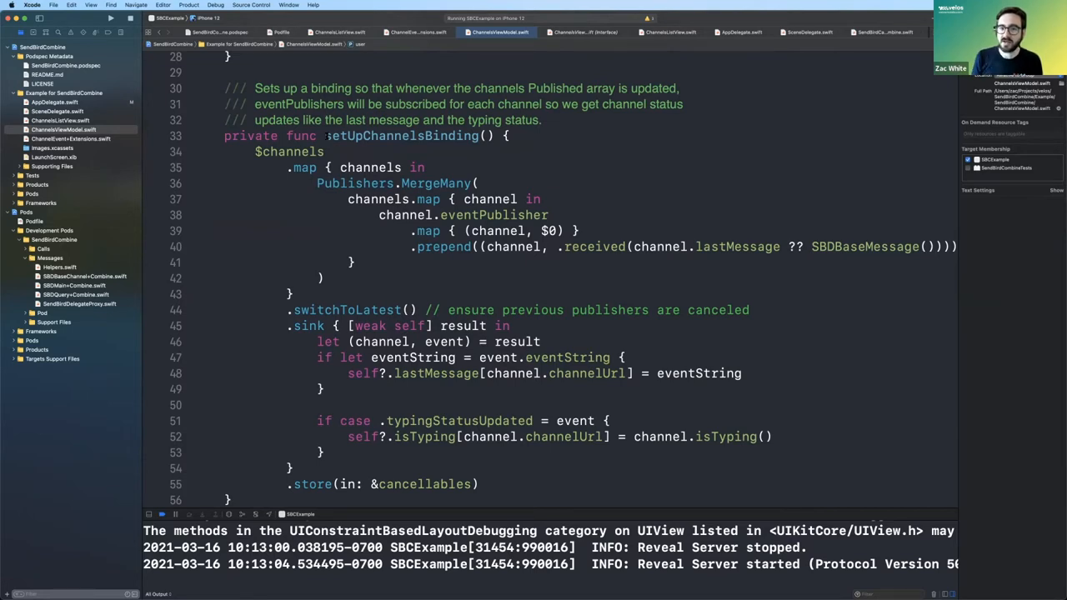
scroll(up, 3)
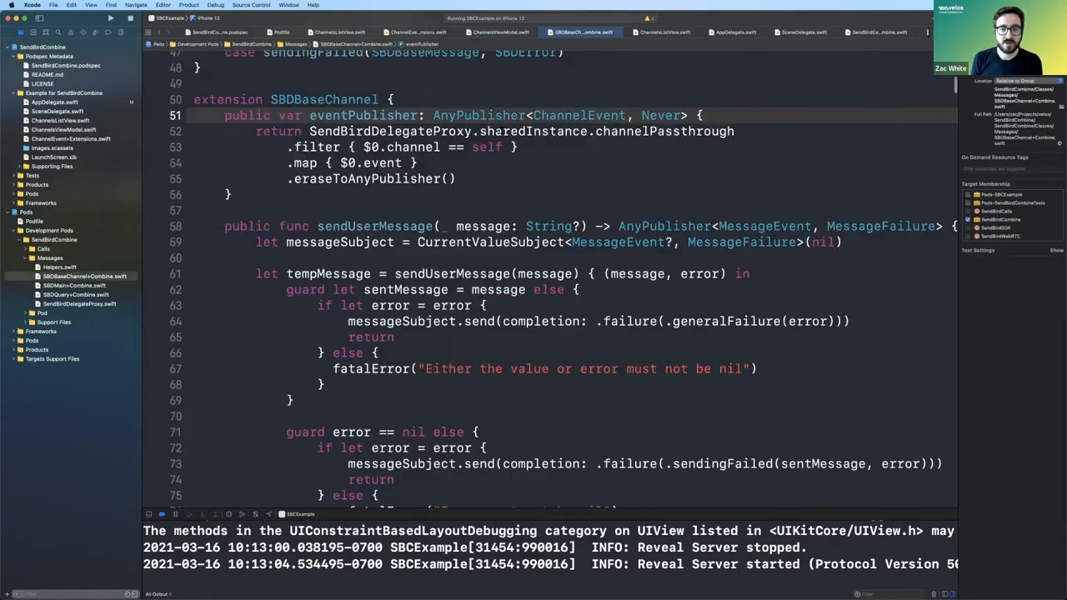
scroll(up, 3)
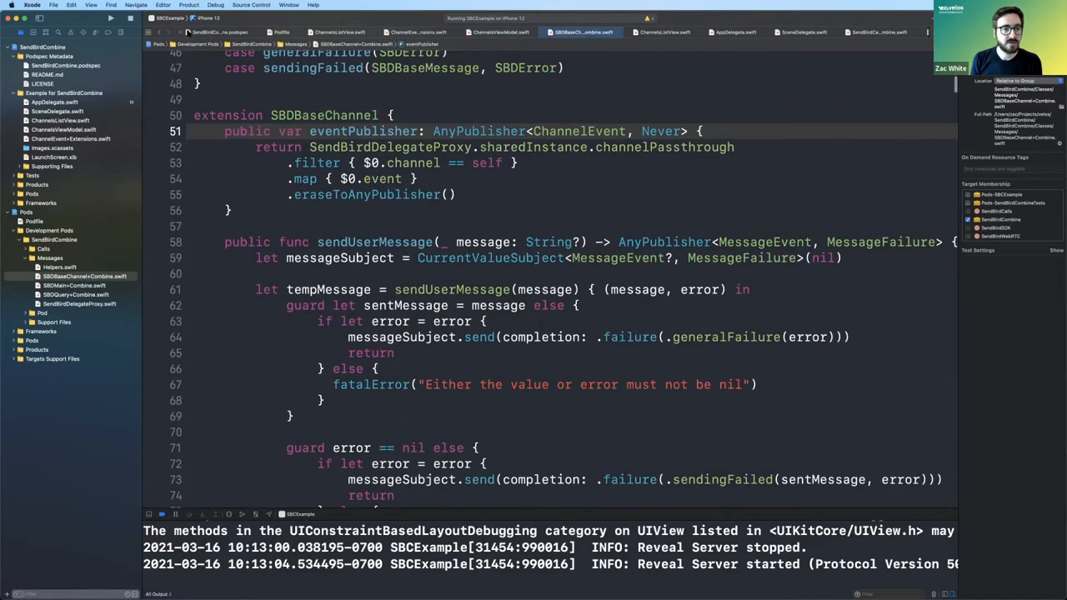
click(500, 32)
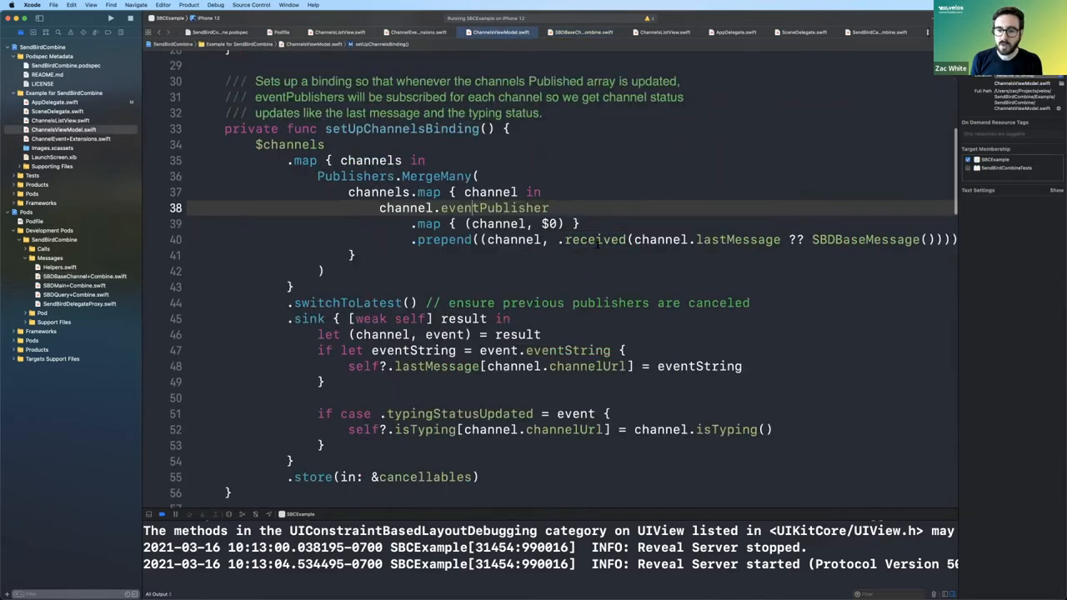
click(583, 32)
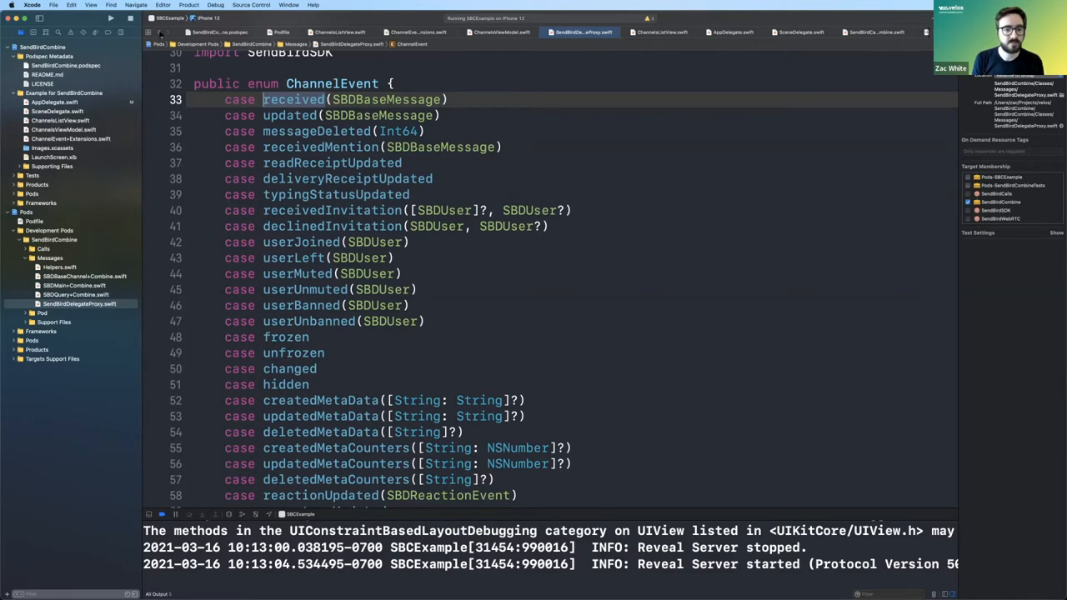
click(501, 31)
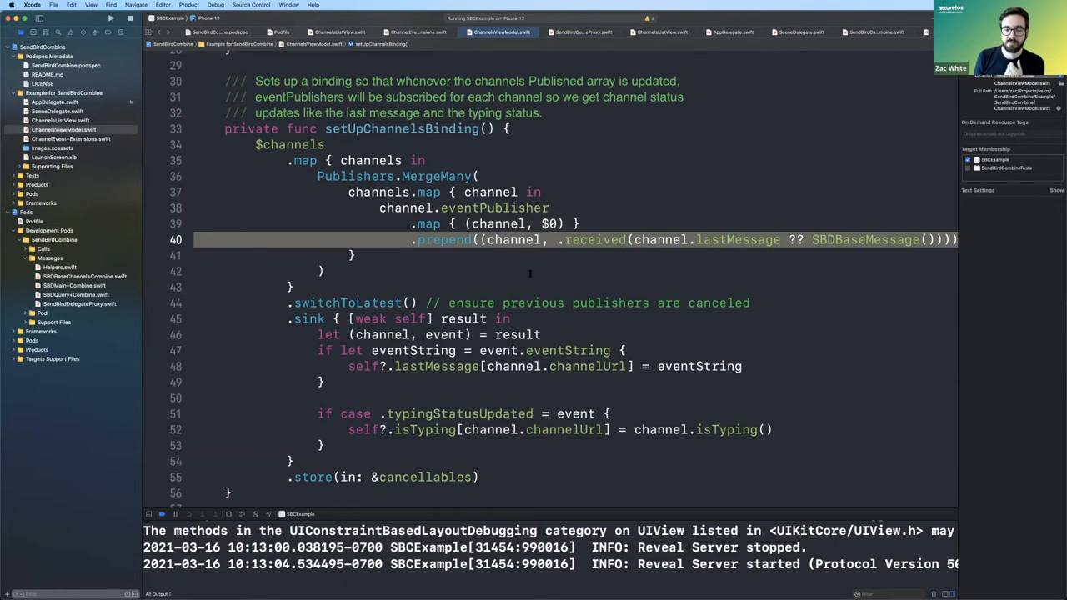
scroll(down, 3)
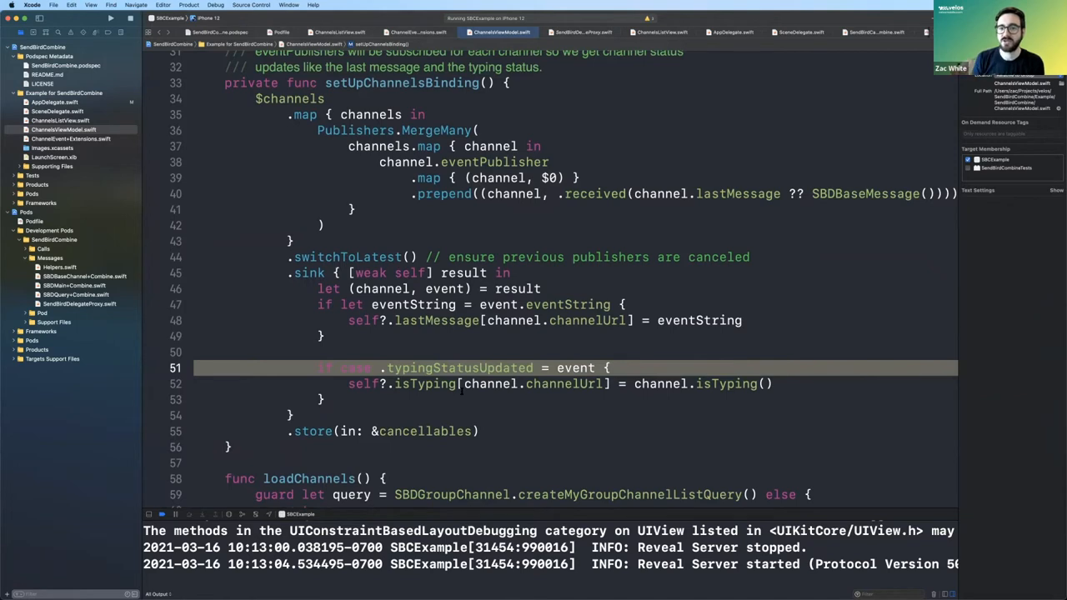
scroll(down, 3)
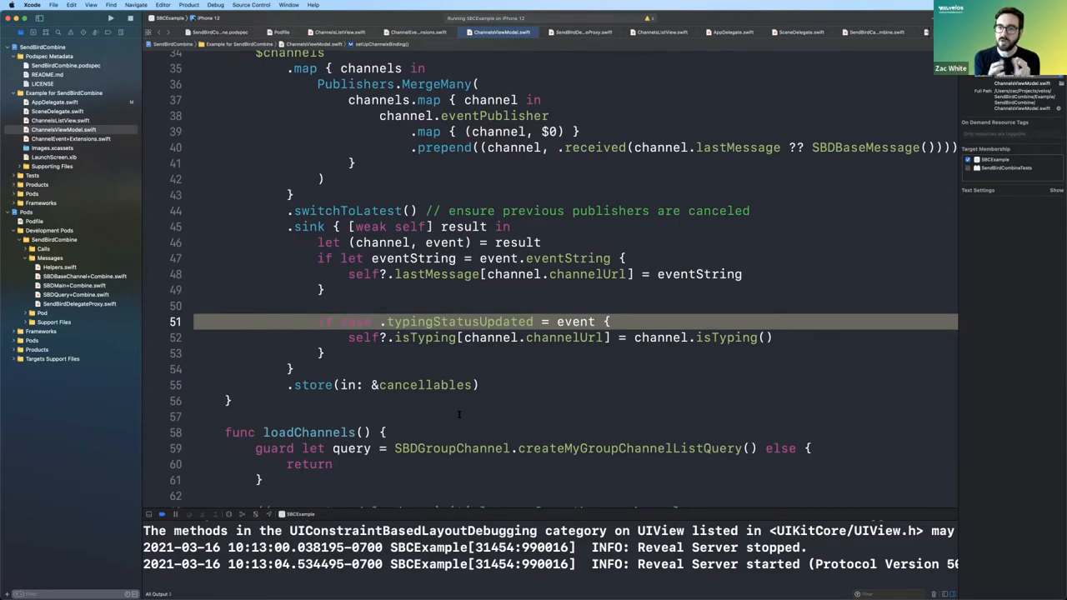
scroll(up, 3)
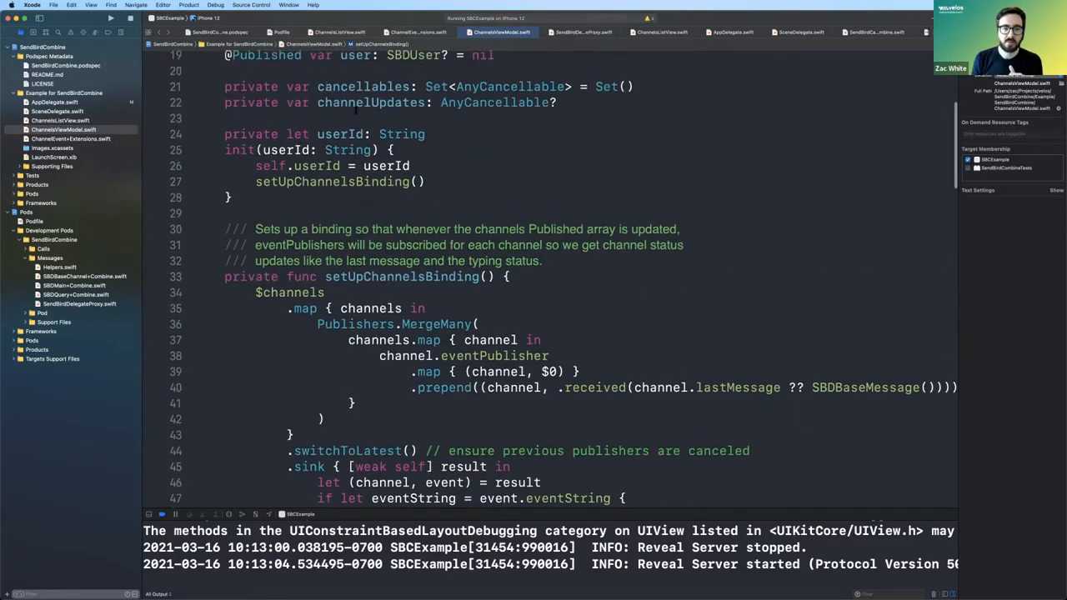
scroll(up, 3)
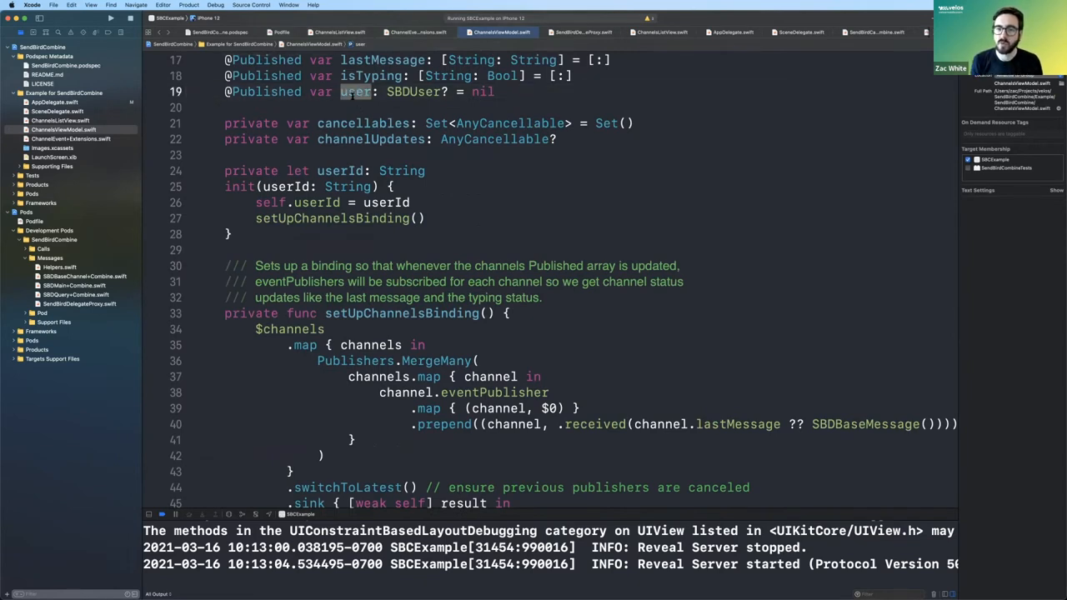
scroll(down, 3)
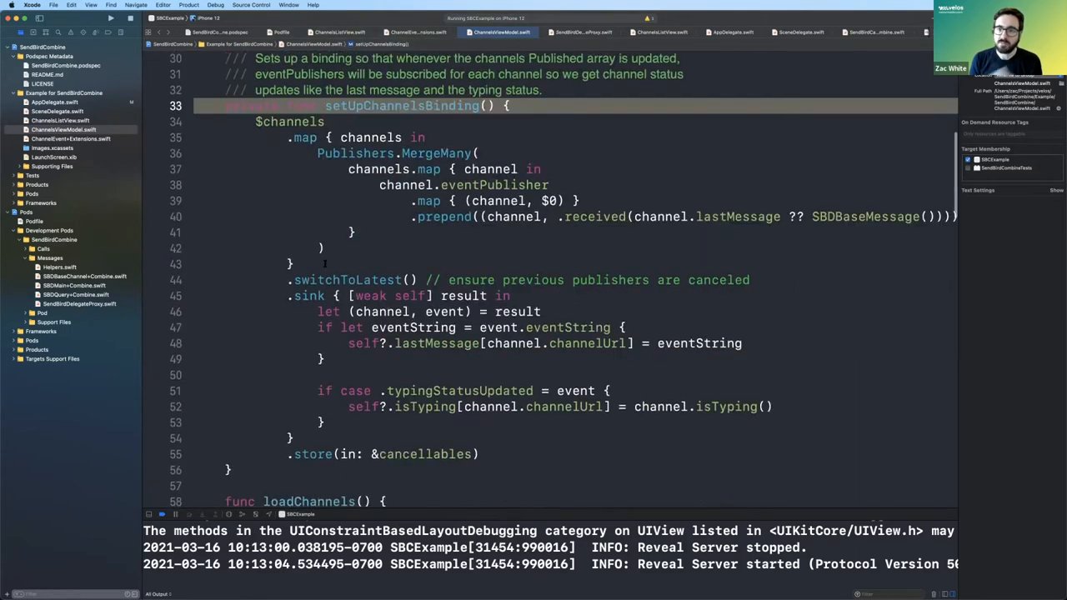
scroll(down, 3)
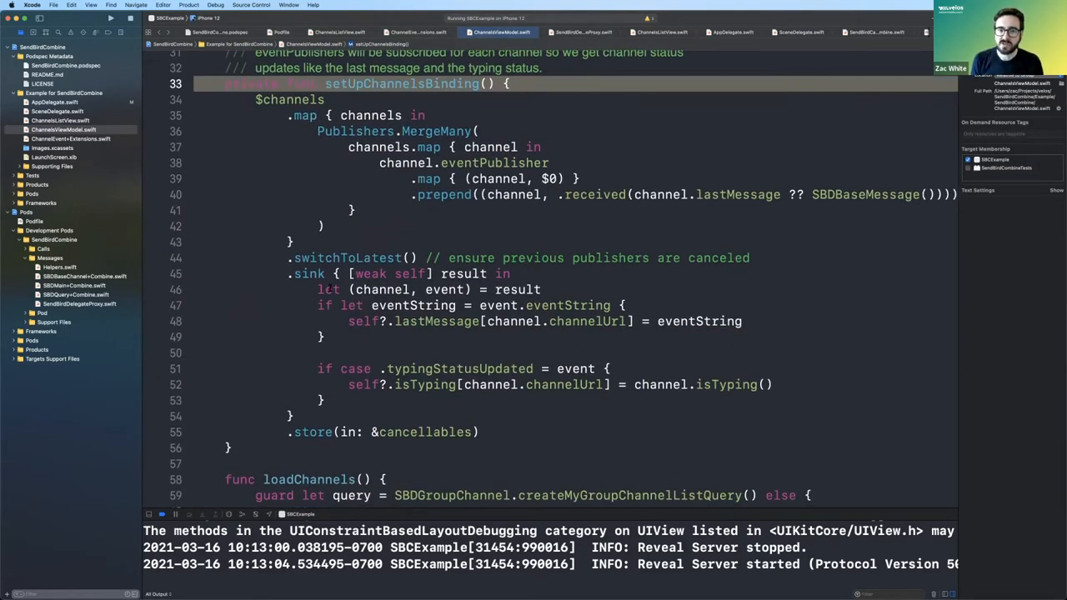
scroll(down, 3)
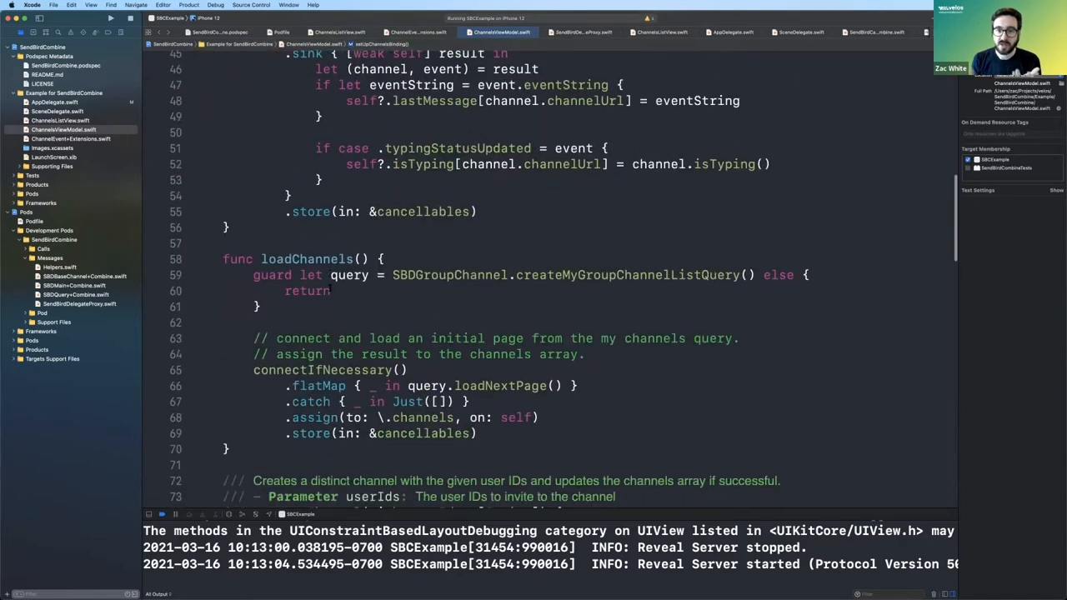
scroll(down, 3)
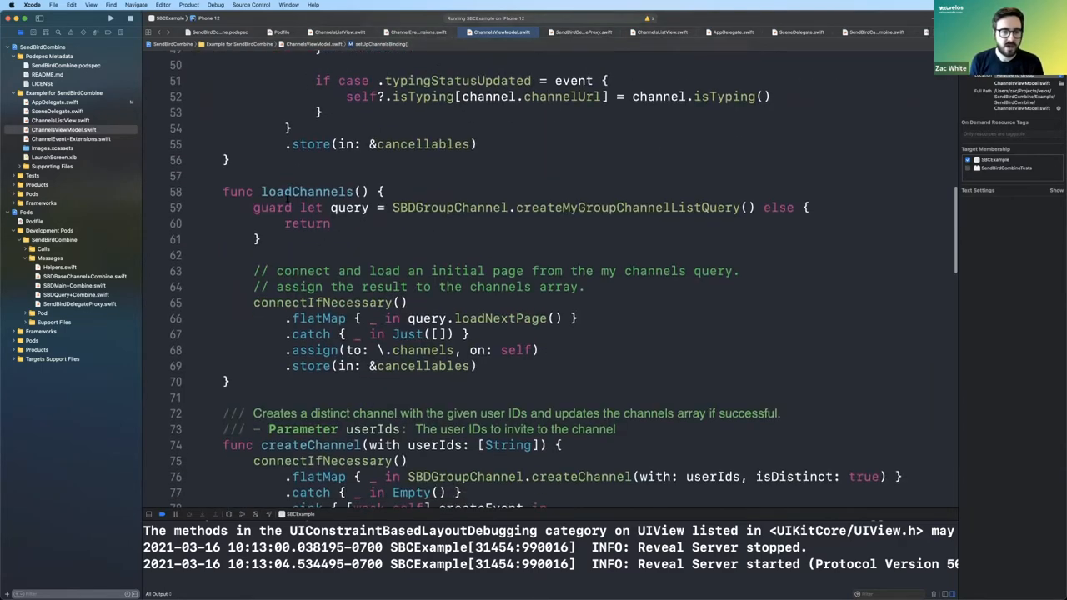
double_click(307, 190)
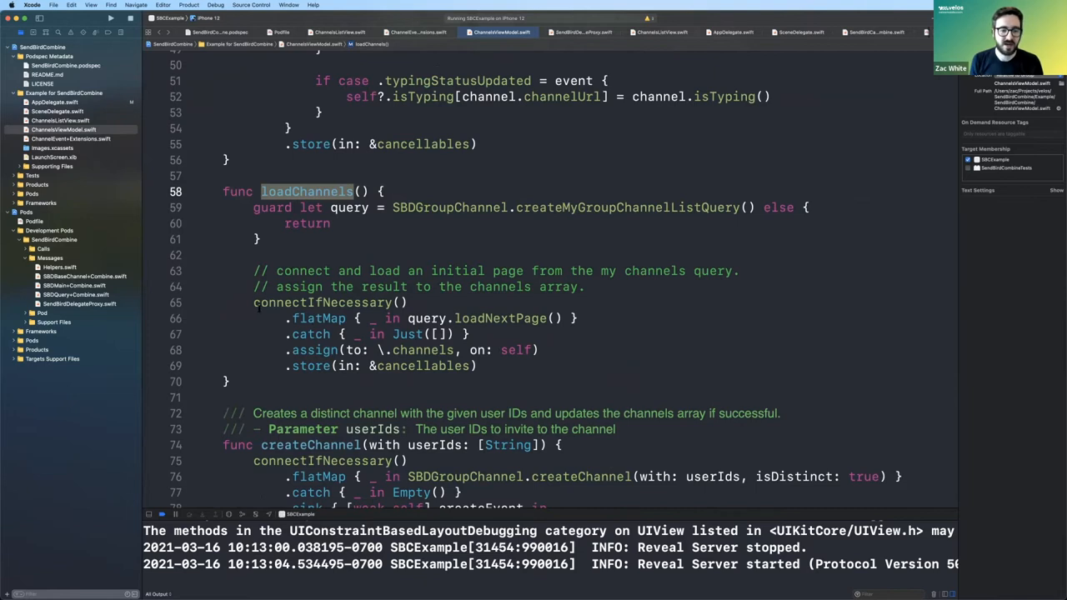
scroll(up, 3)
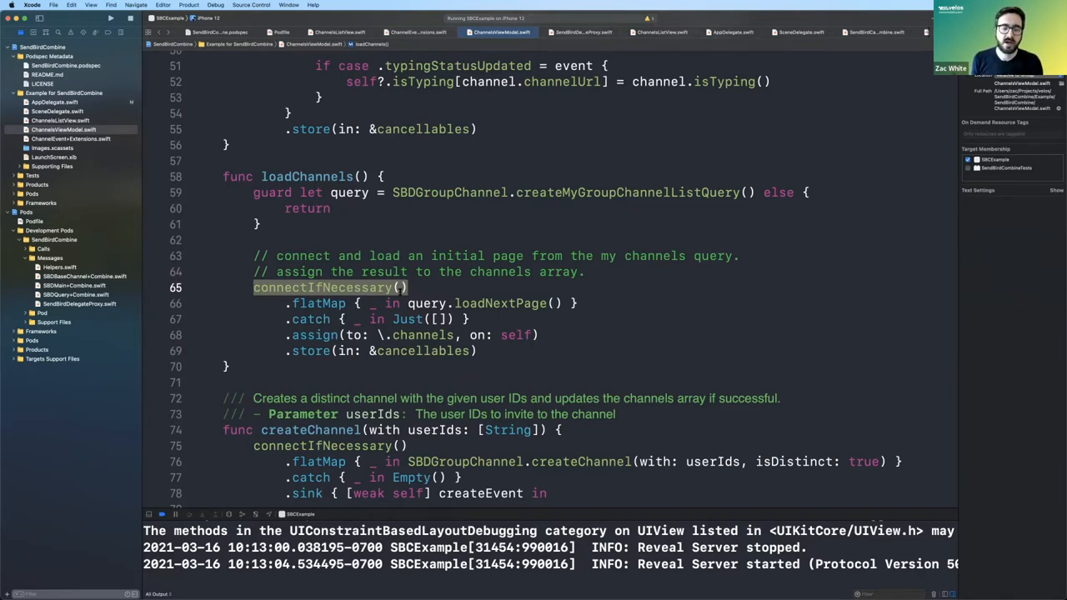
scroll(down, 3)
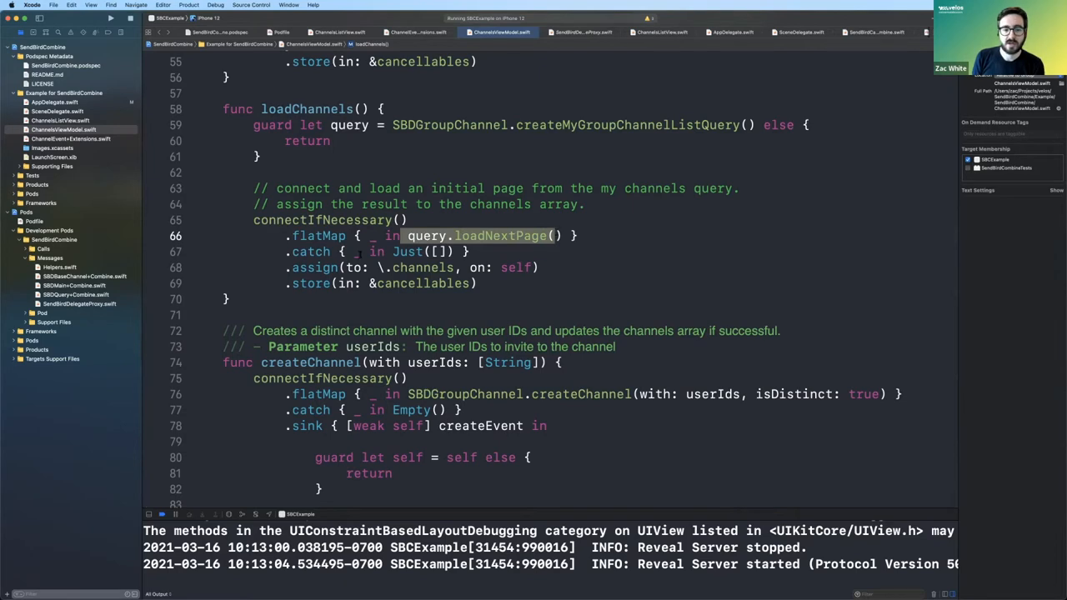
click(317, 251)
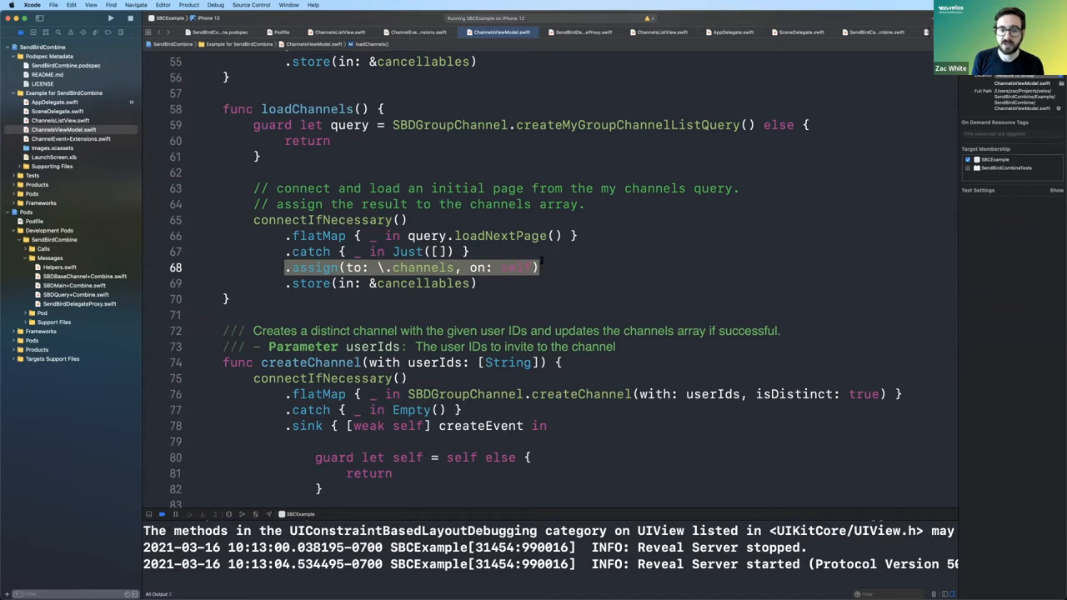
scroll(down, 3)
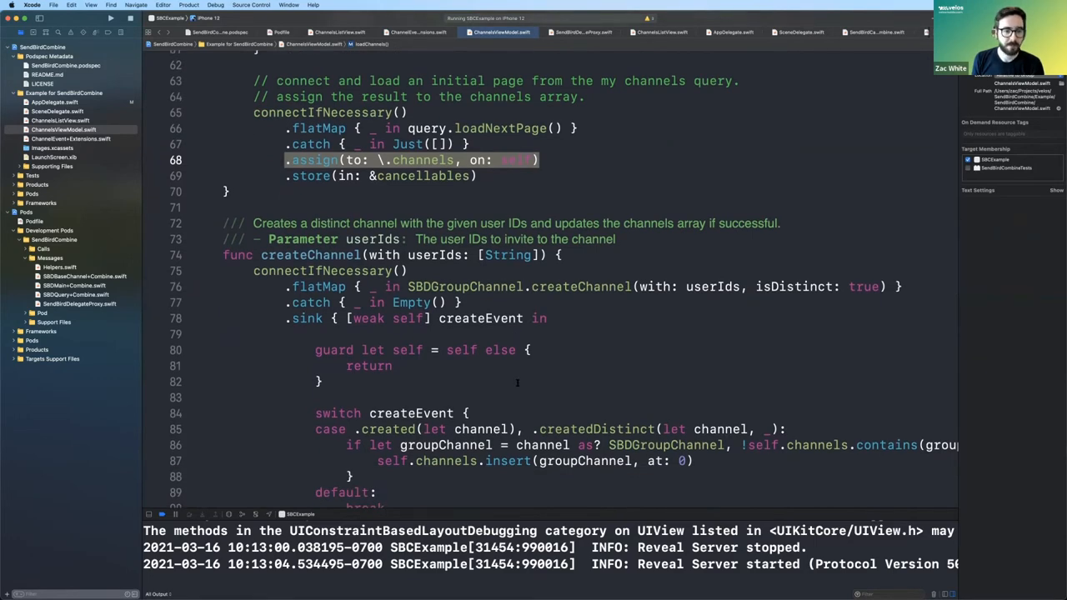
scroll(down, 3)
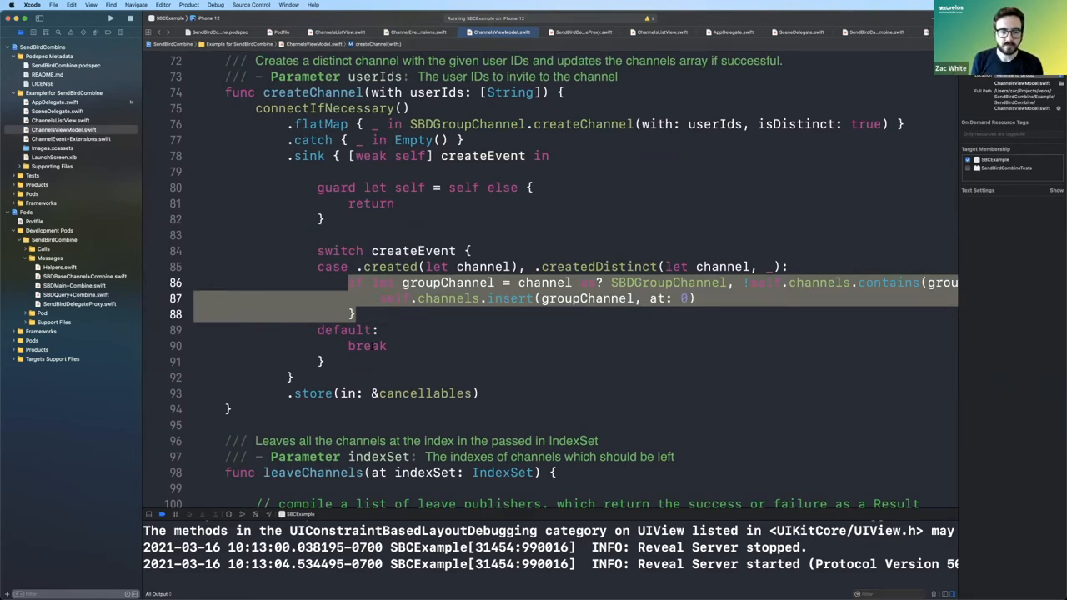
scroll(down, 3)
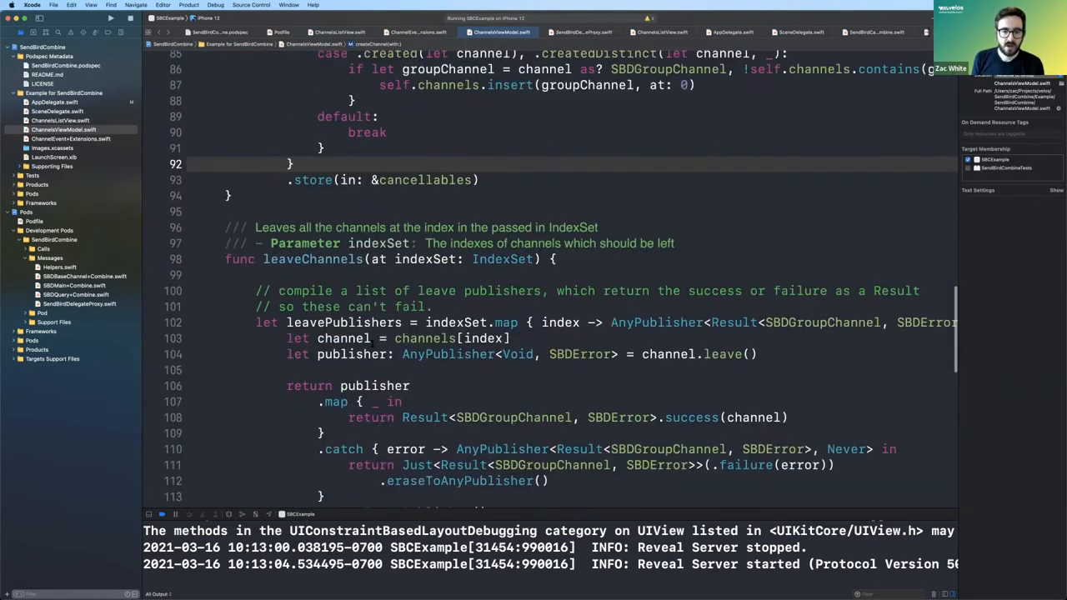
scroll(down, 3)
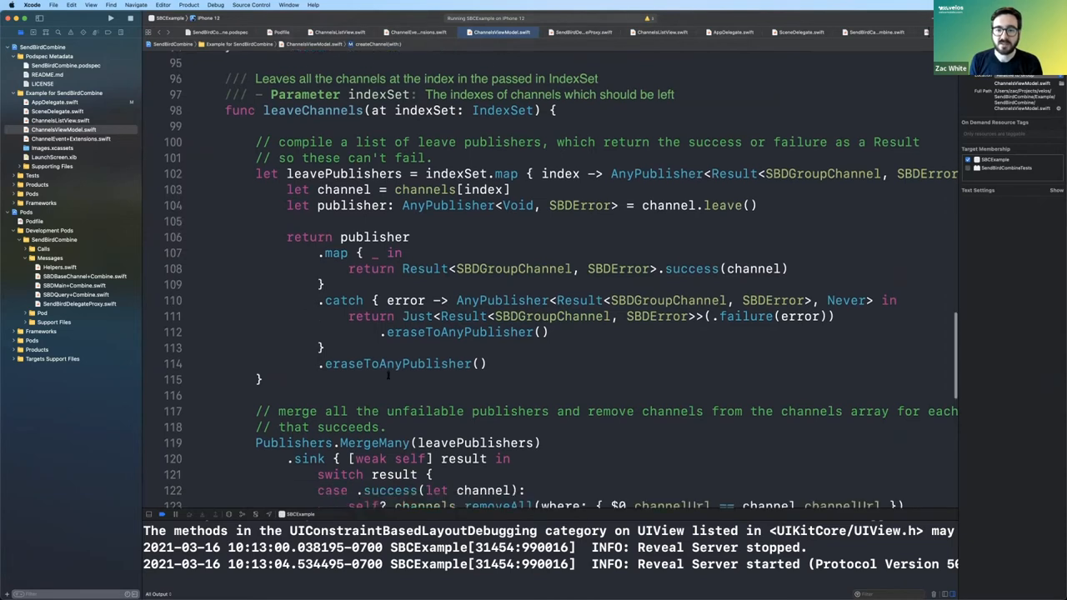
scroll(up, 3)
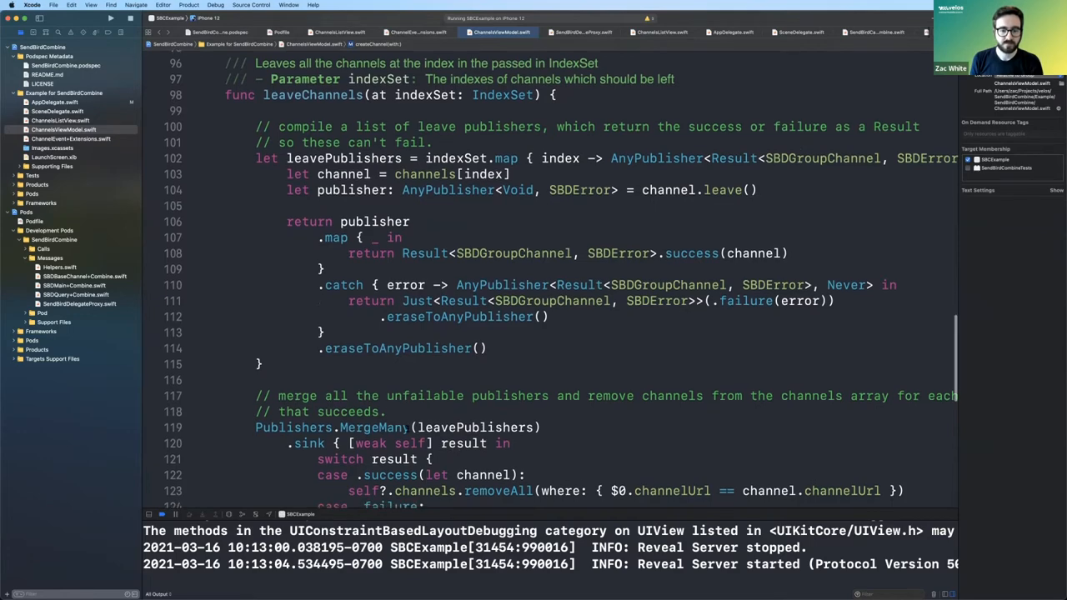
scroll(down, 3)
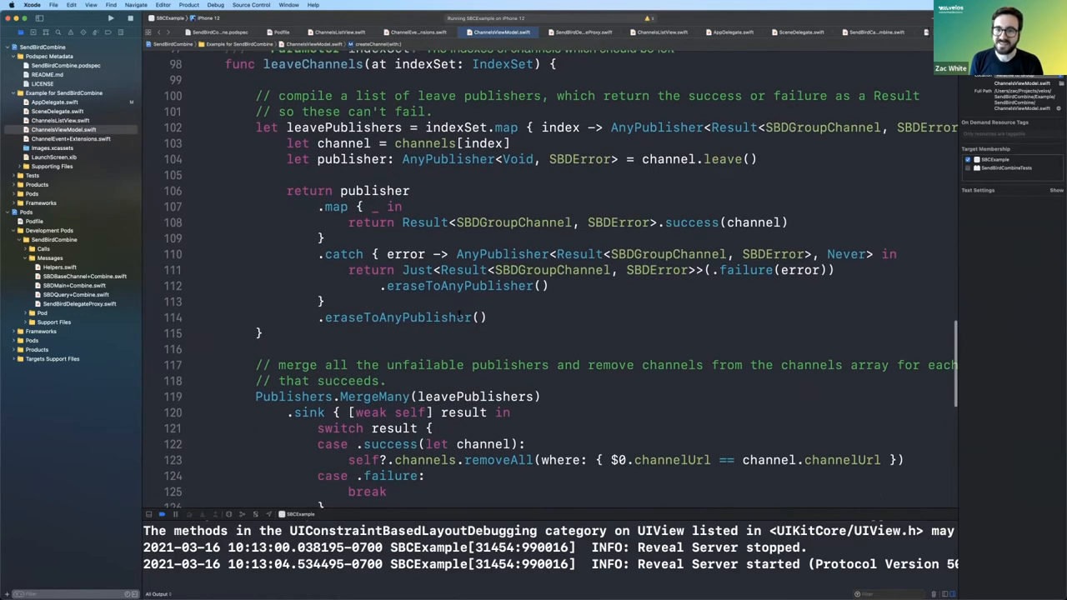
scroll(down, 3)
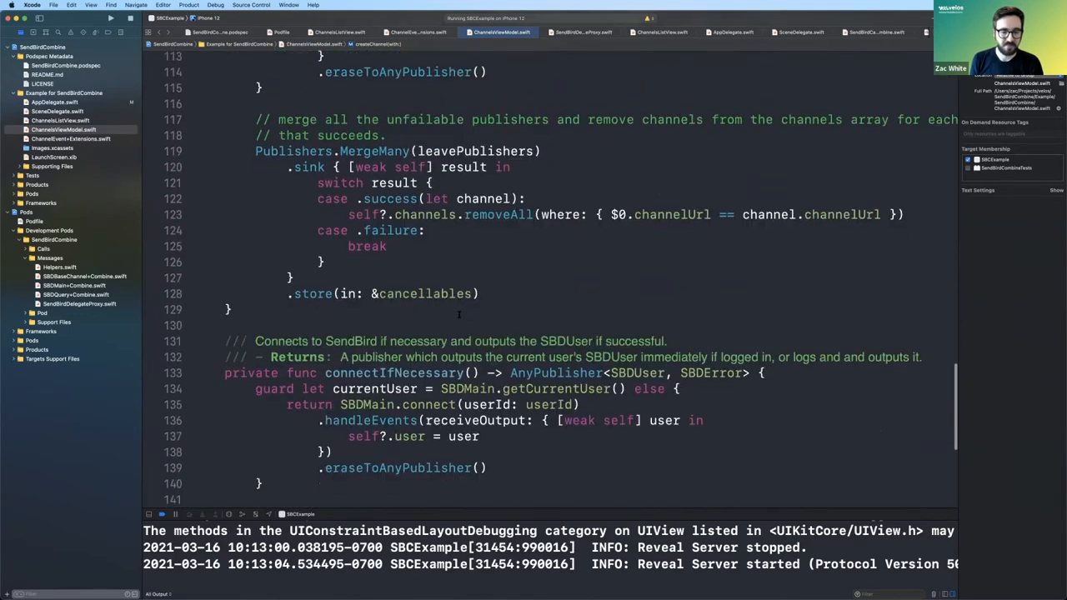
scroll(down, 3)
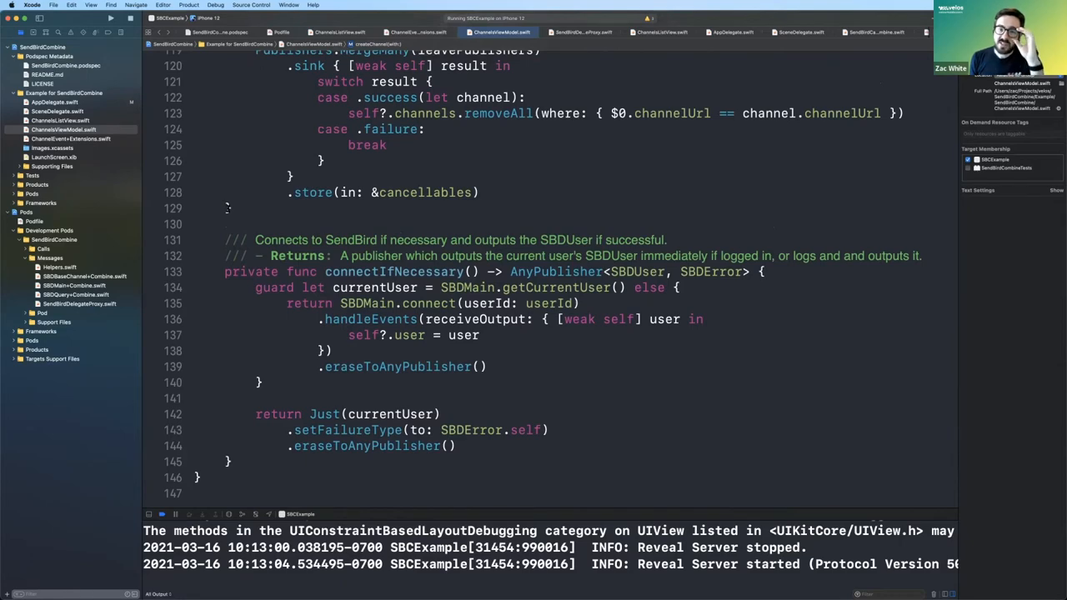
scroll(up, 3)
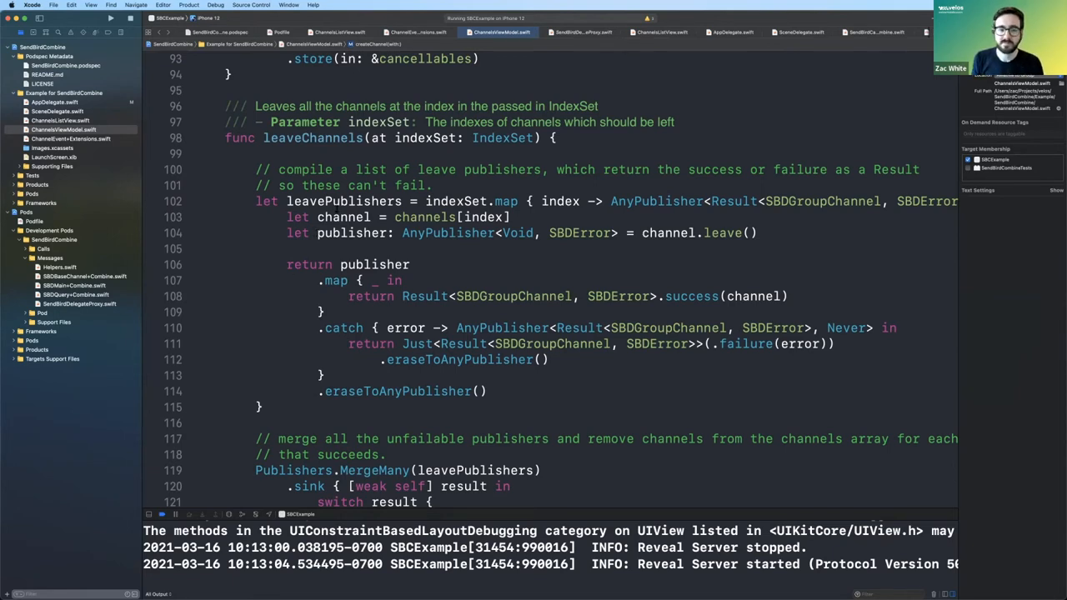
- Scroll up to createChannel and bring up the iTerm2 window for the pod try SendBirdCombine command
scroll(up, 3)
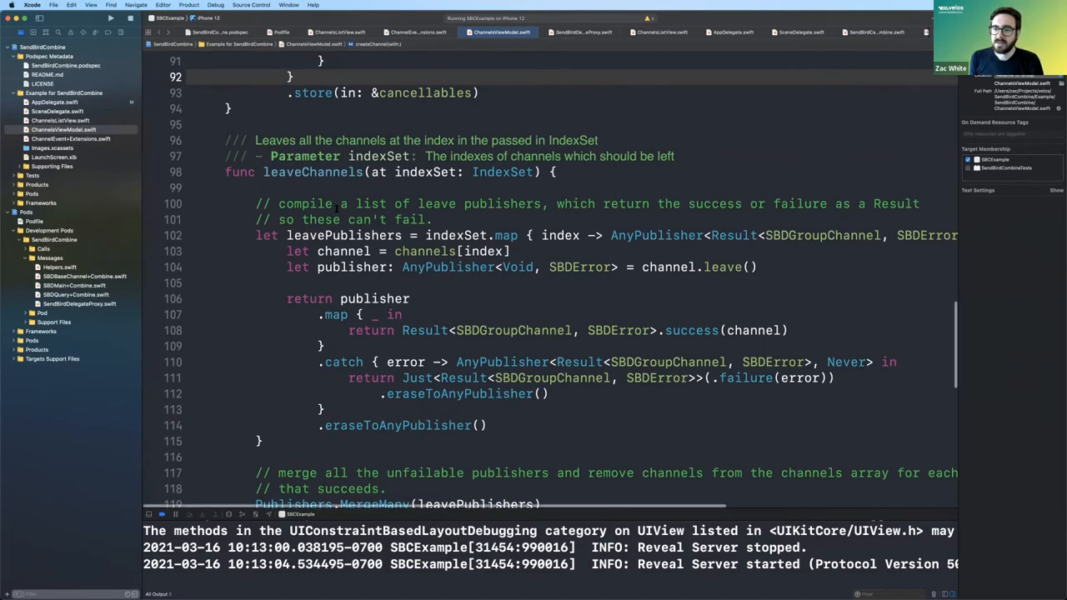
scroll(up, 3)
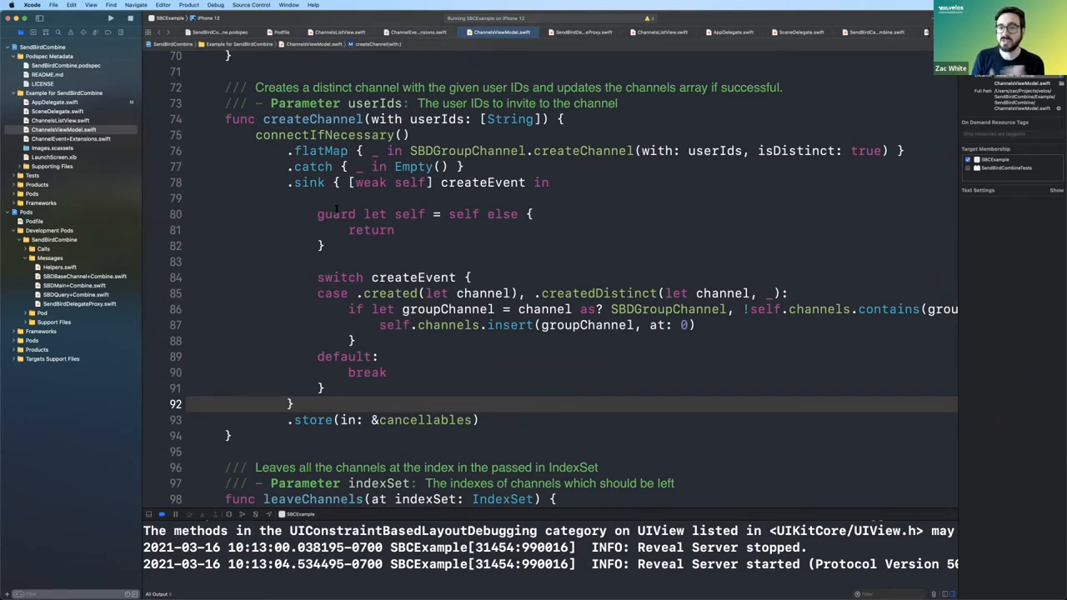
click(292, 405)
text(pod try SendBirdCombine)
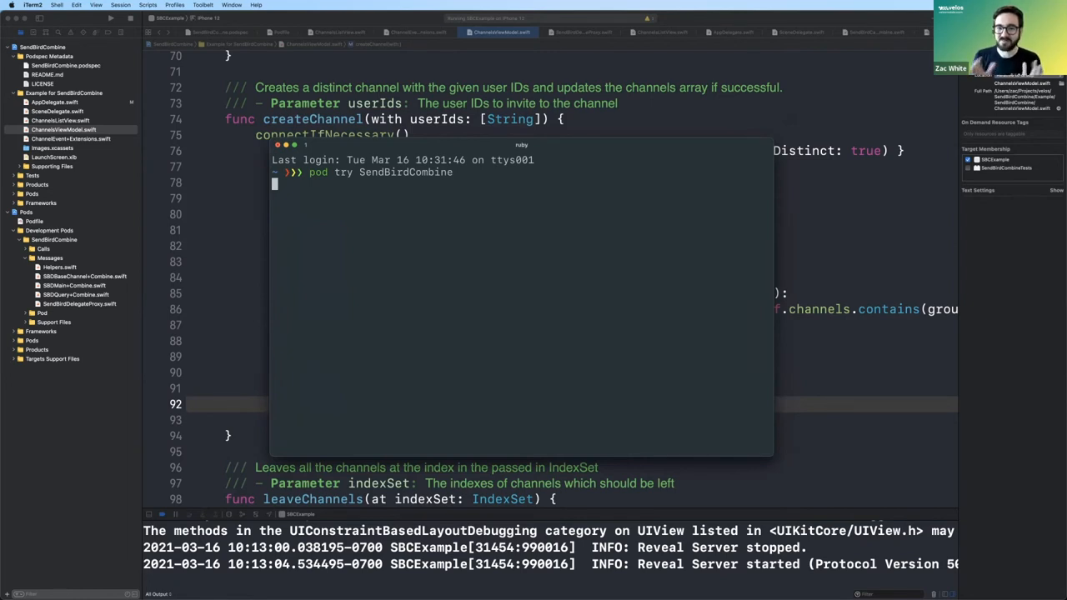
key(Return)
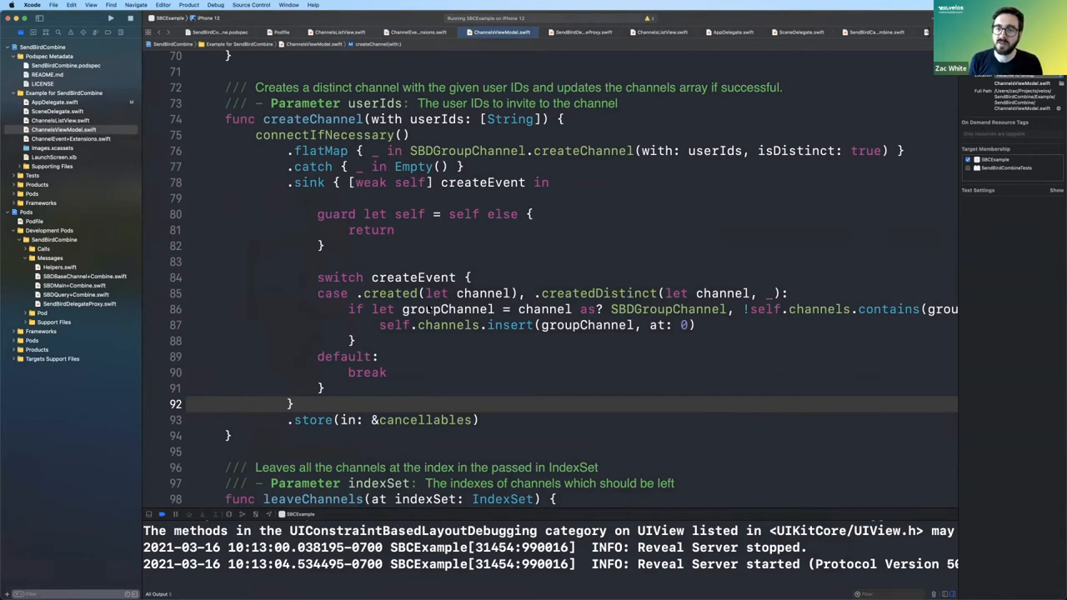
click(292, 405)
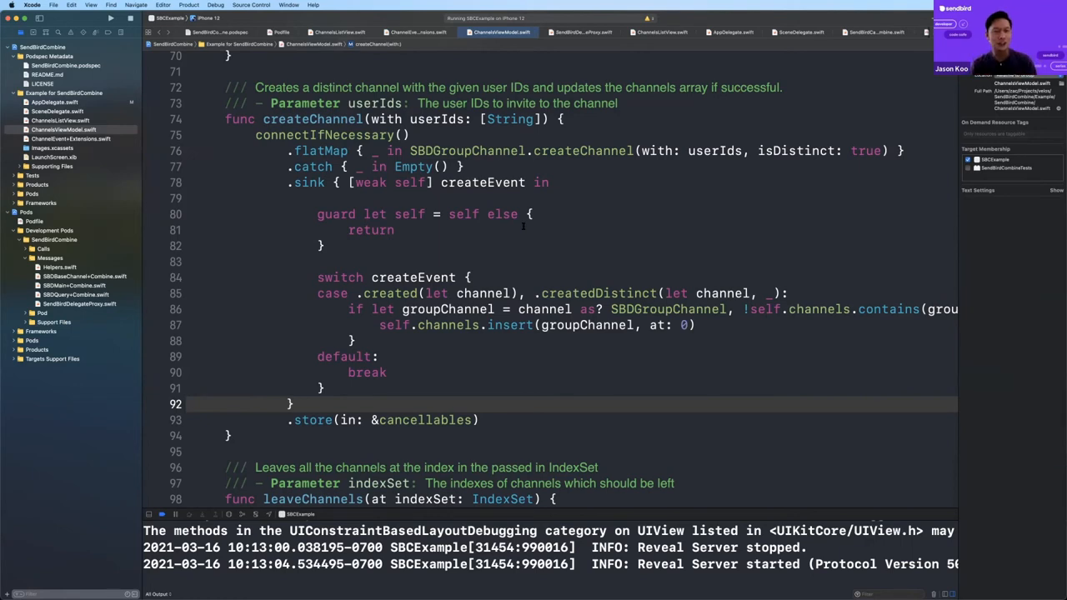
click(290, 405)
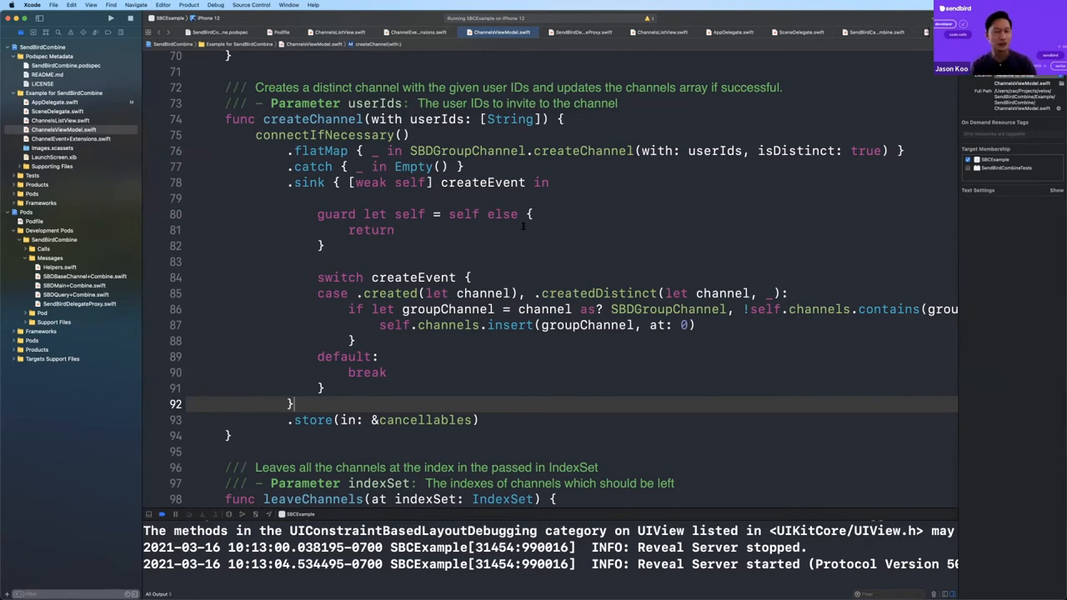